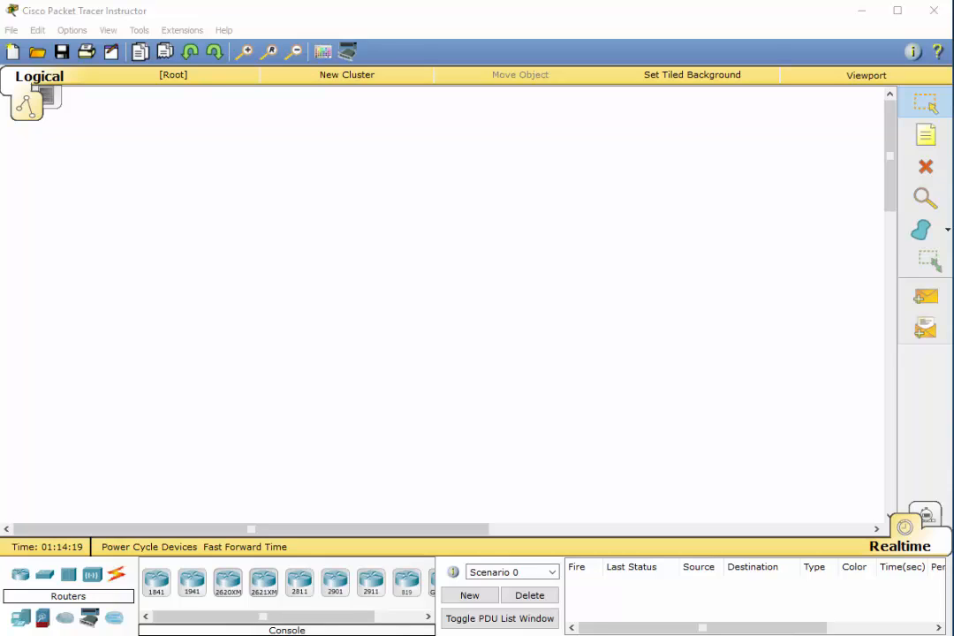
mouse_move(452, 279)
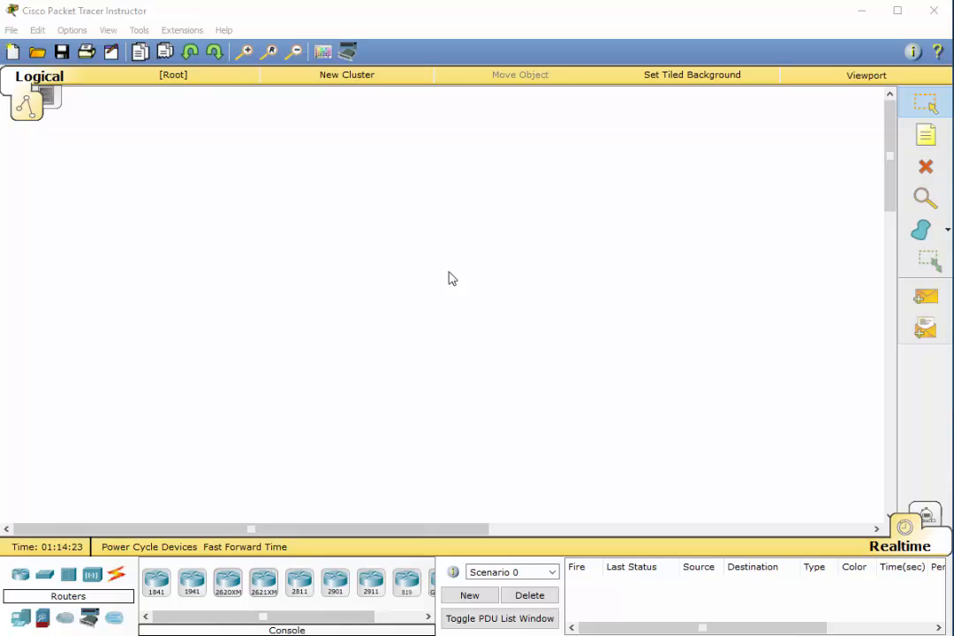
mouse_move(300, 258)
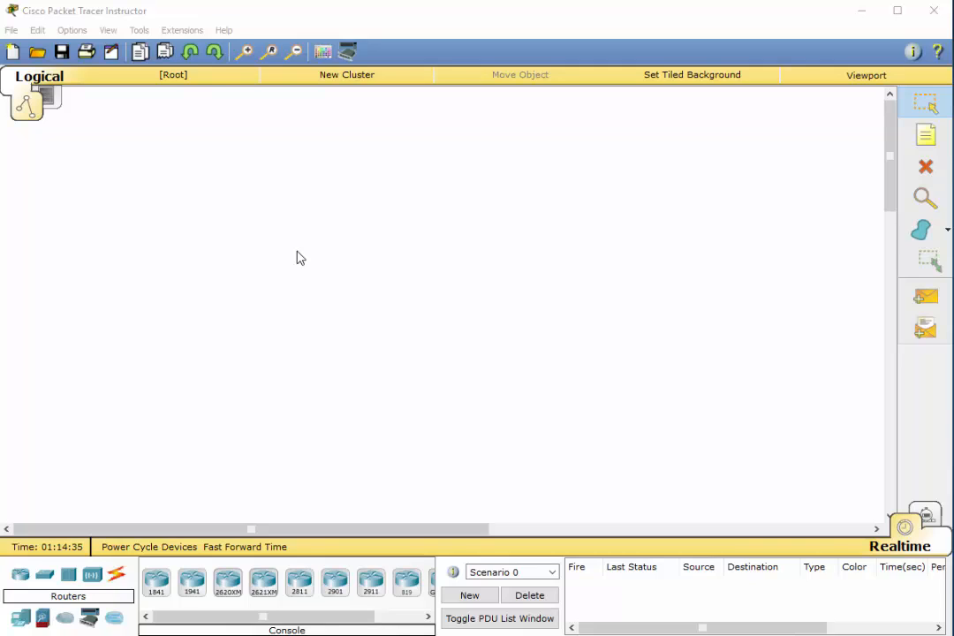
mouse_move(159, 438)
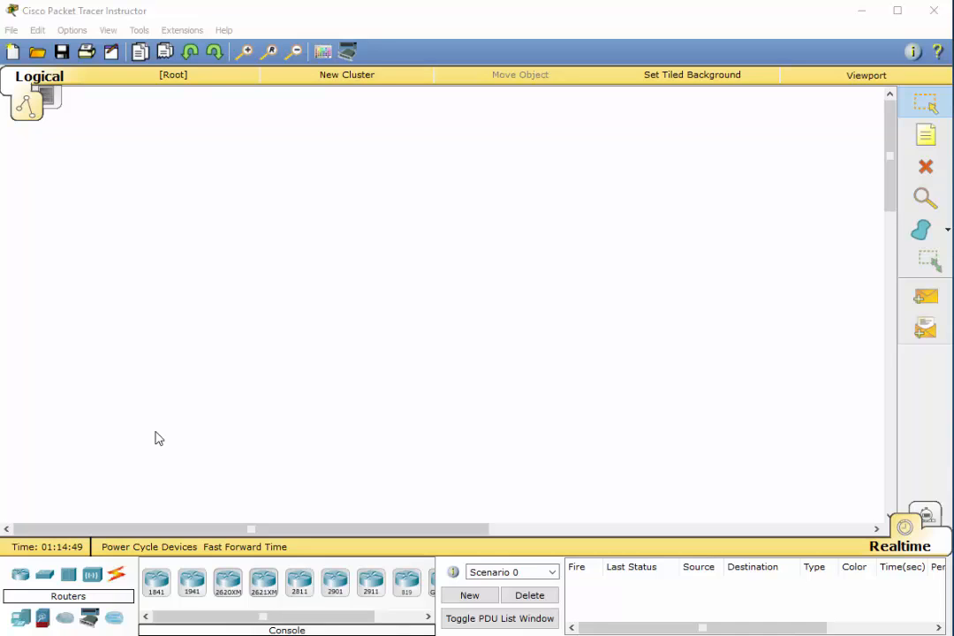
mouse_move(145, 468)
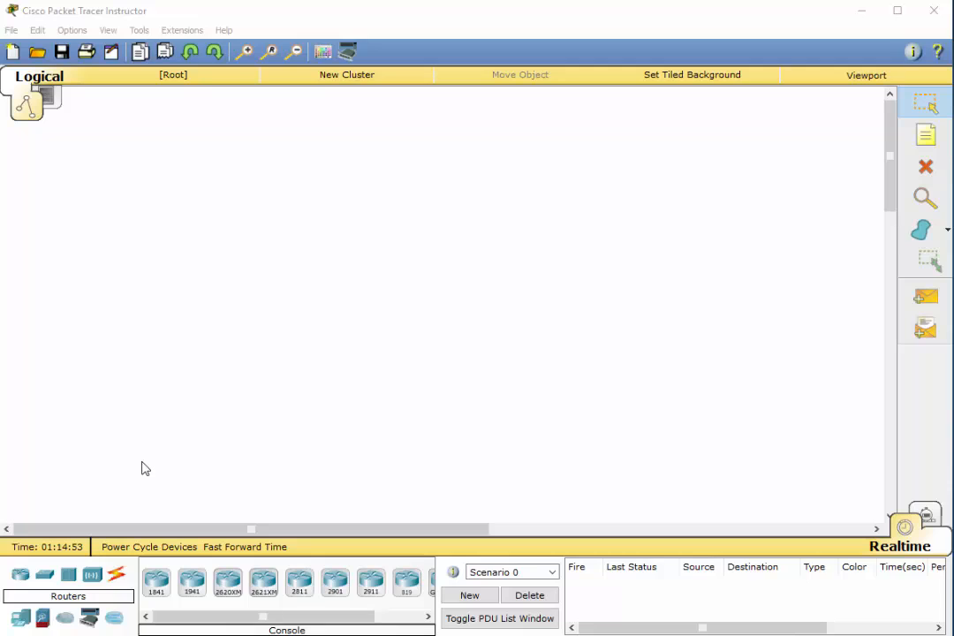
mouse_move(120, 443)
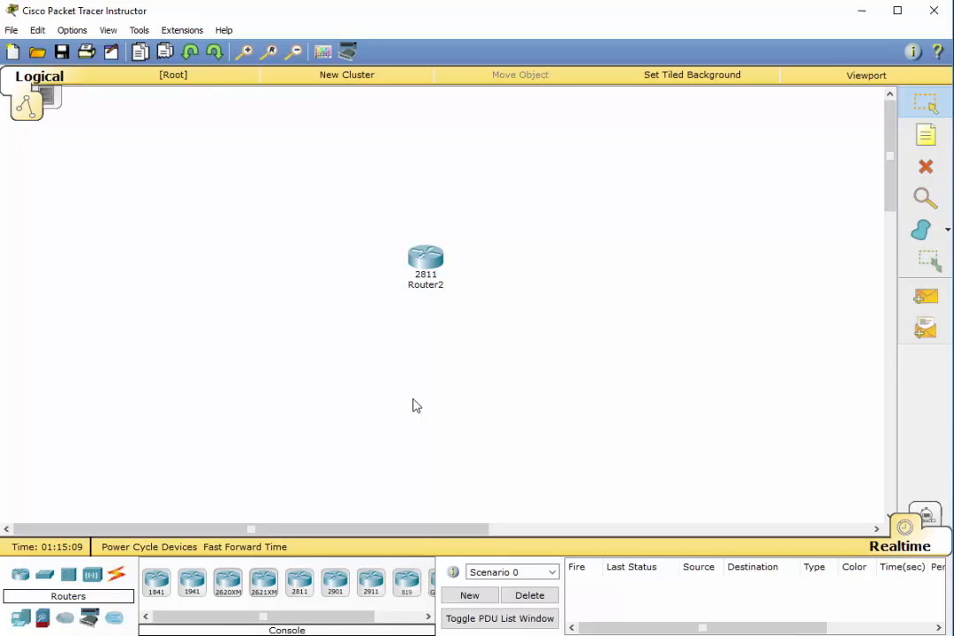
mouse_move(175, 445)
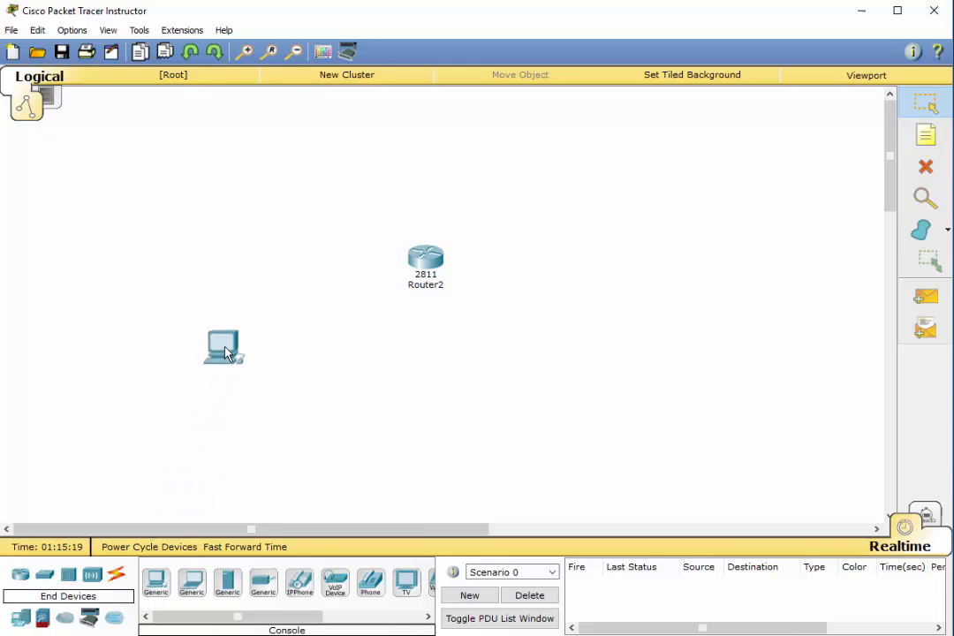
Place a PC on the canvas to the left of the 2811 router
drag(223, 346, 250, 258)
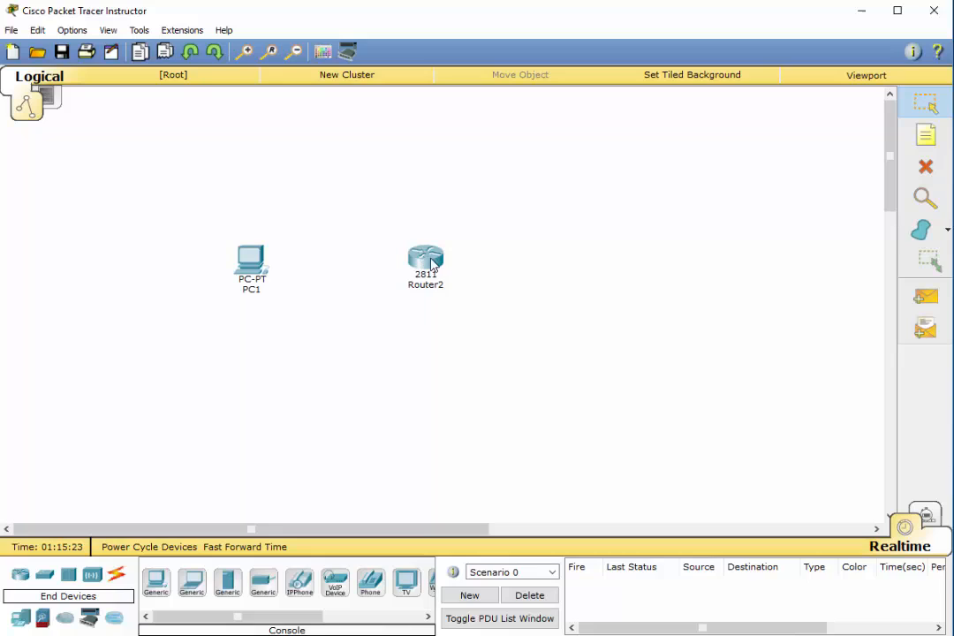
mouse_move(250, 262)
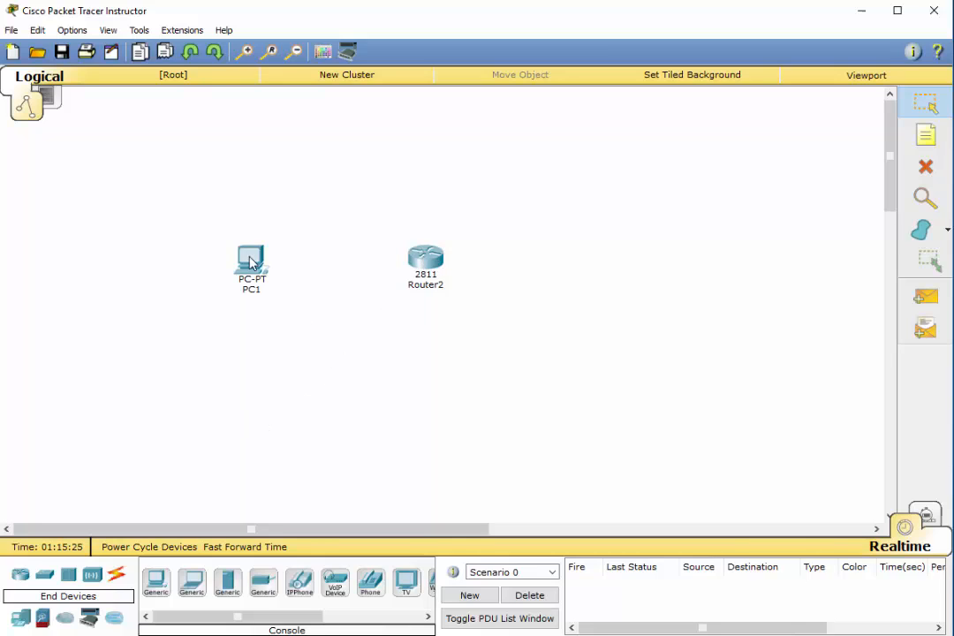
mouse_move(221, 262)
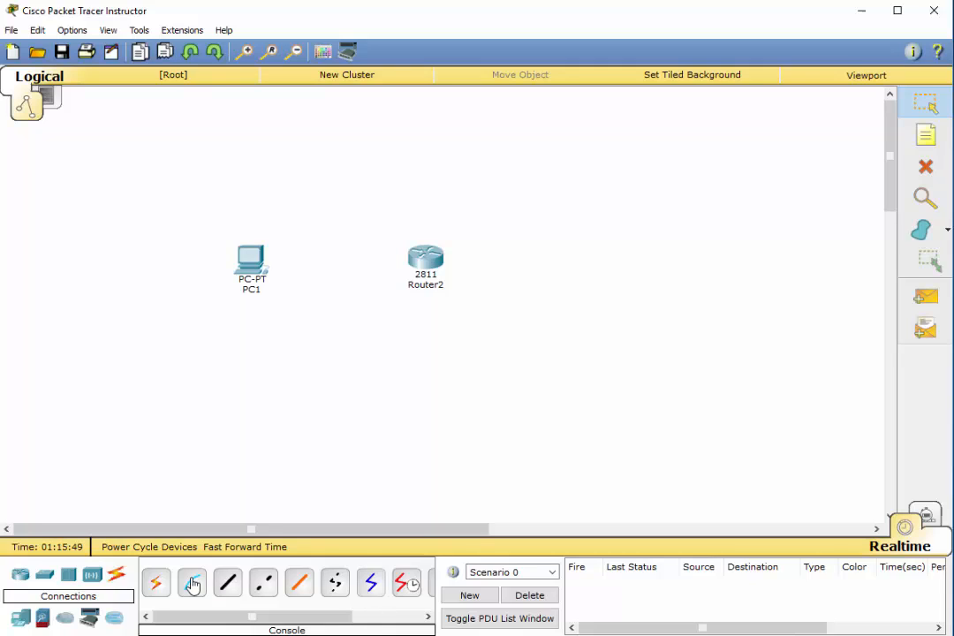
Run a console cable from PC1's RS 232 port to Router2's console port
click(191, 582)
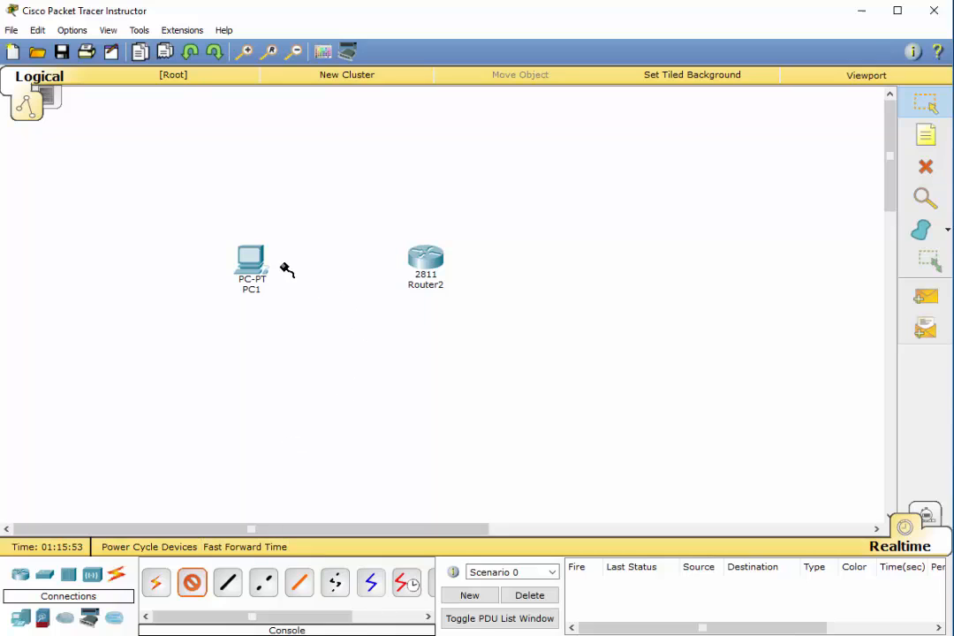
click(251, 256)
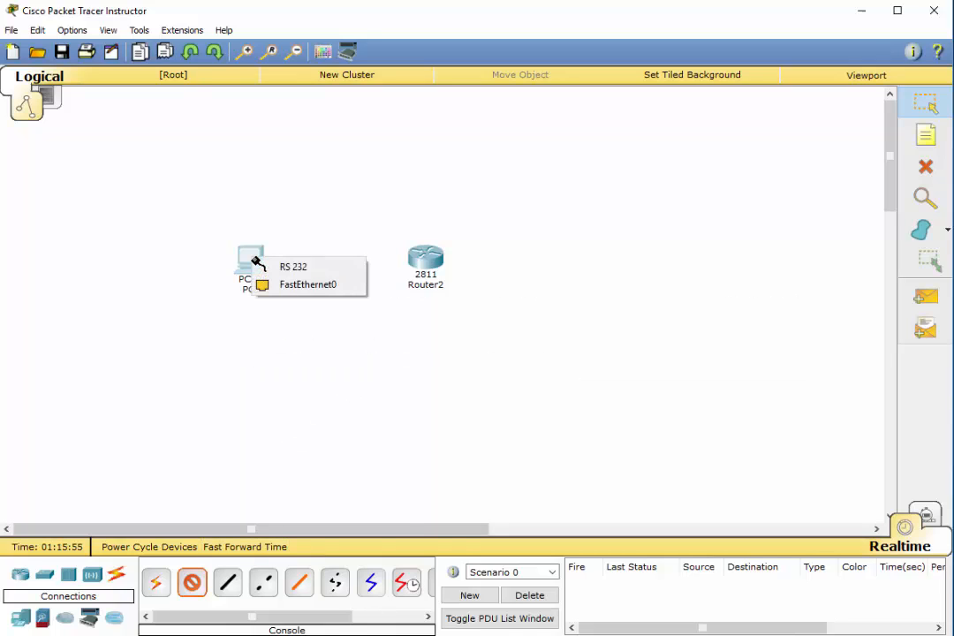
mouse_move(303, 266)
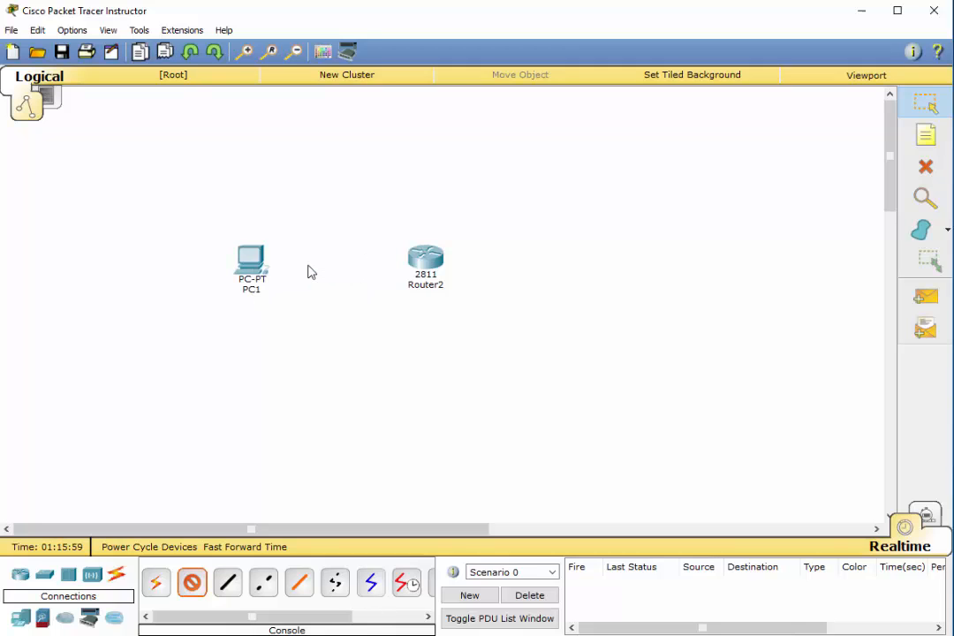
click(424, 256)
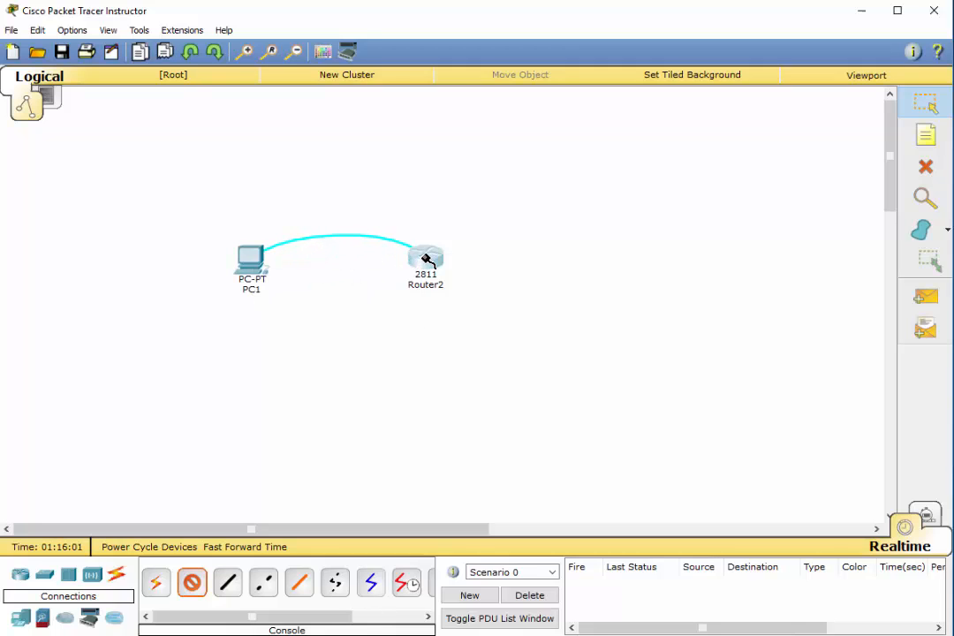
click(426, 262)
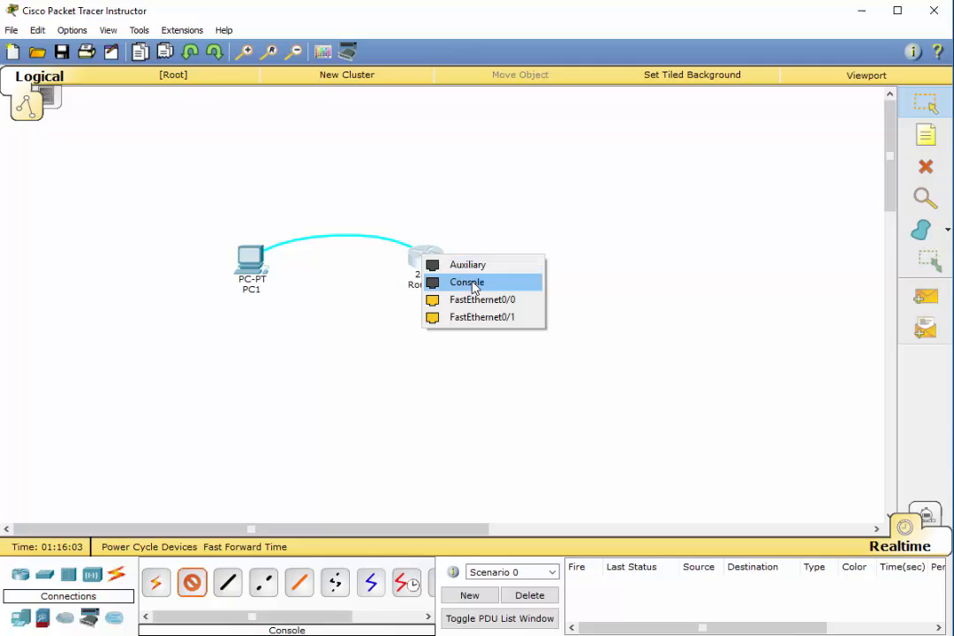
click(466, 283)
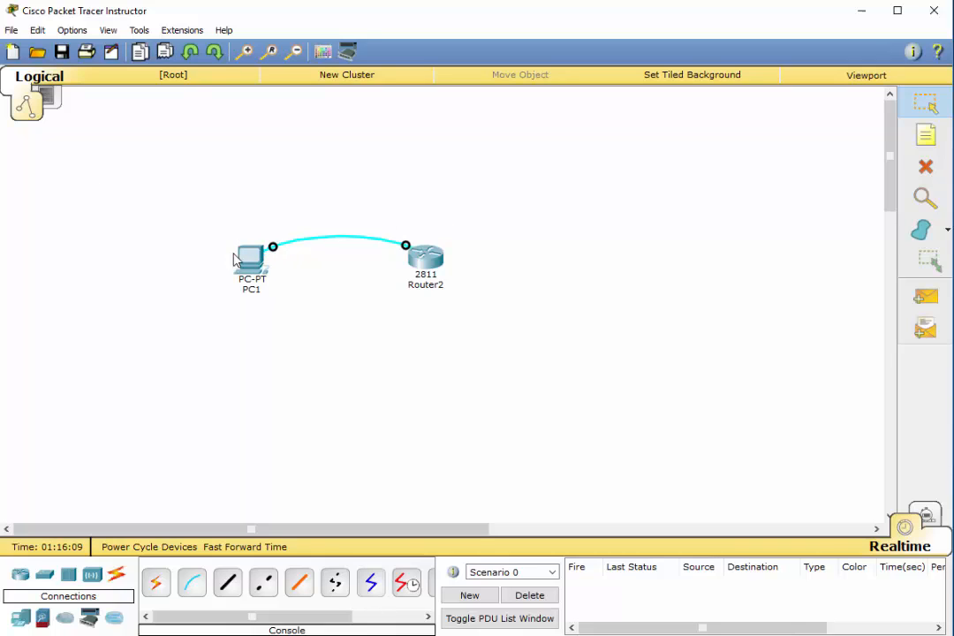
mouse_move(251, 256)
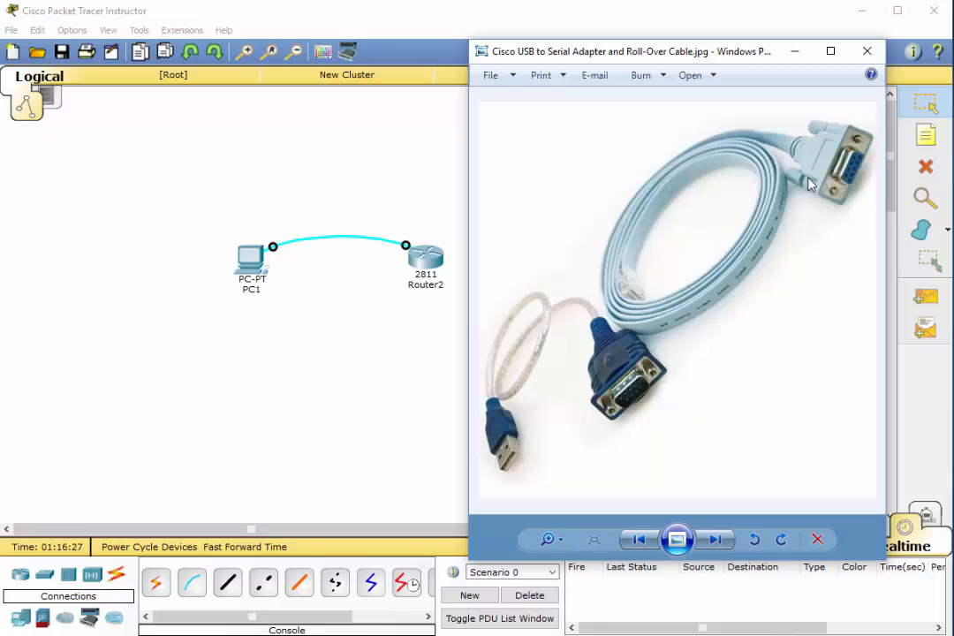
mouse_move(645, 244)
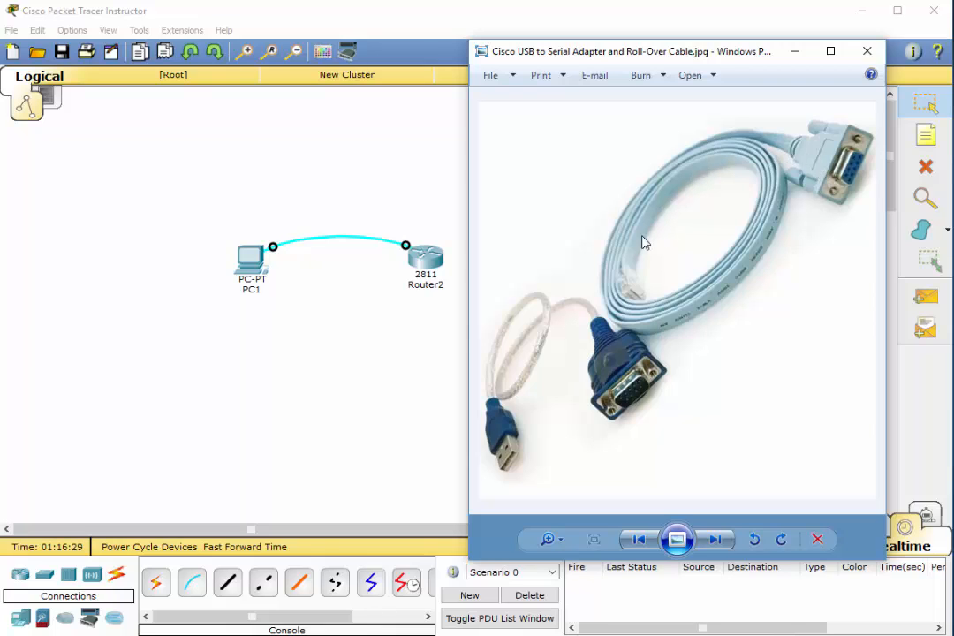
mouse_move(846, 174)
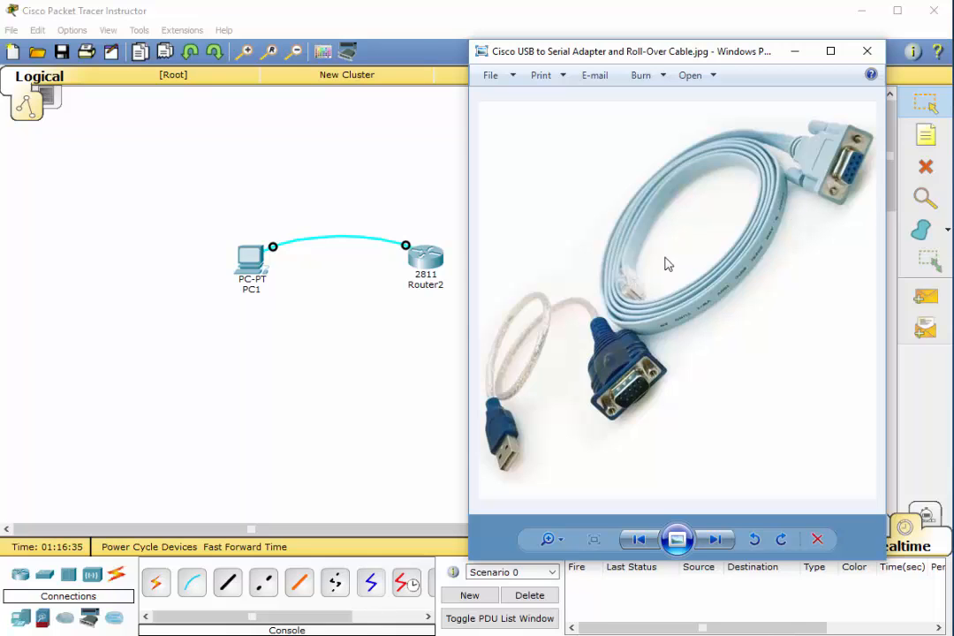
mouse_move(637, 289)
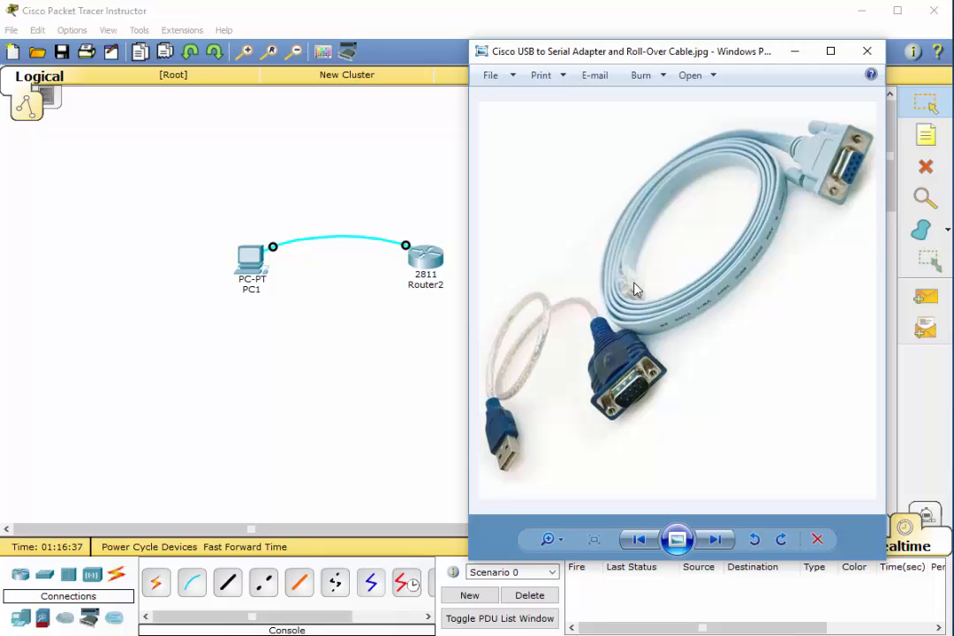
mouse_move(434, 264)
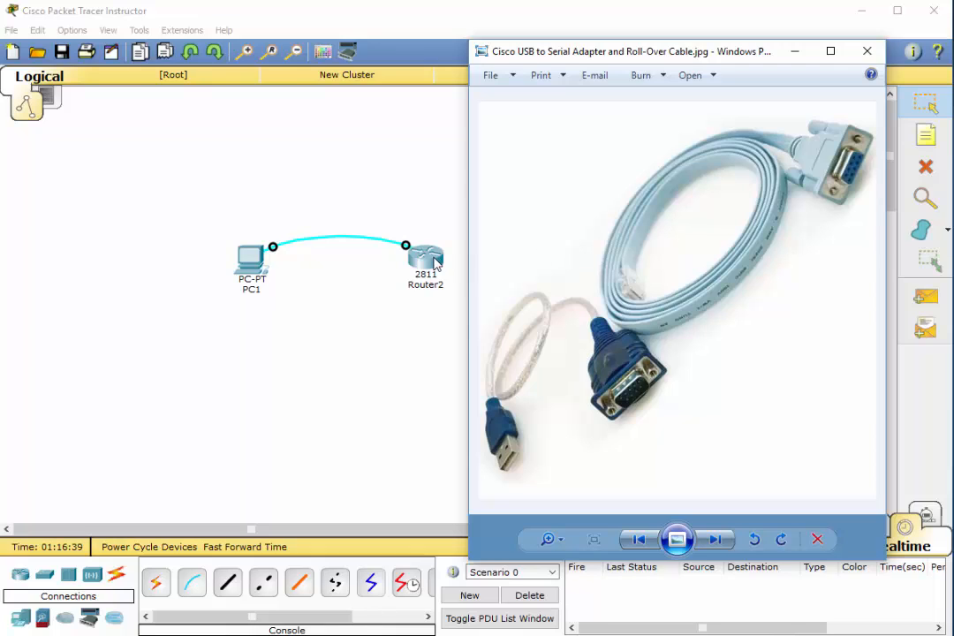
mouse_move(760, 187)
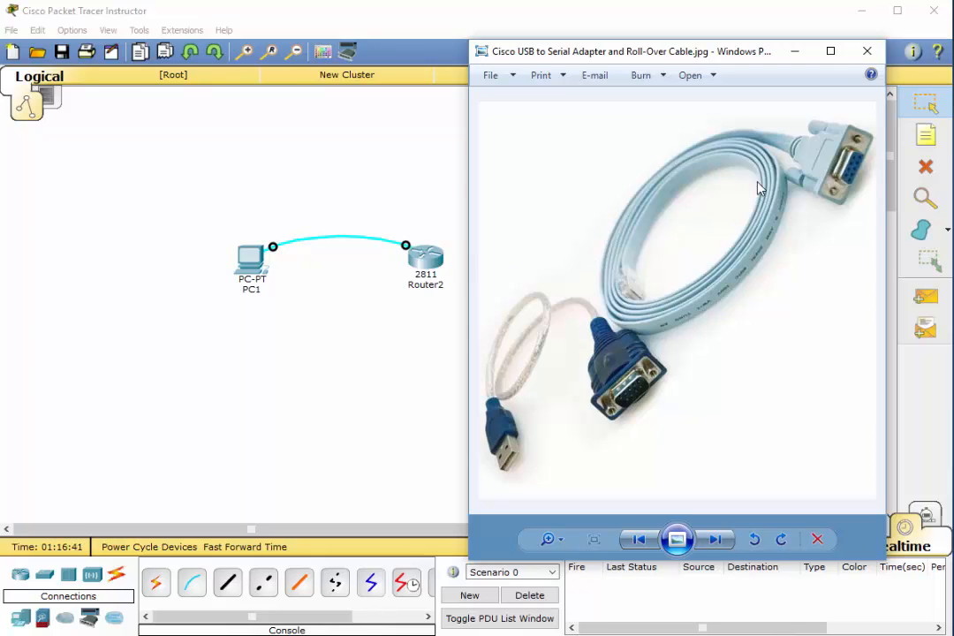
mouse_move(857, 168)
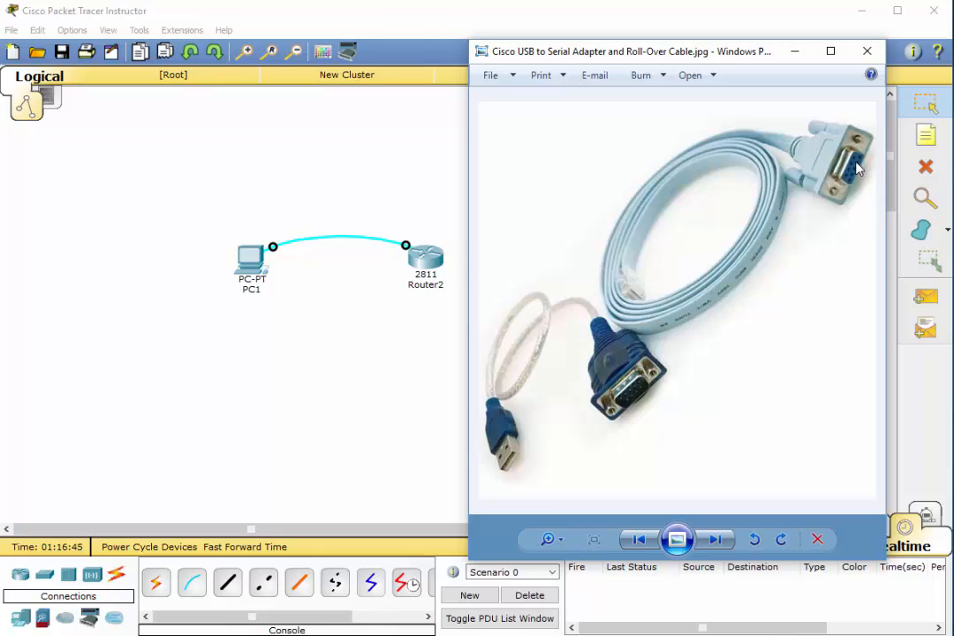
mouse_move(855, 159)
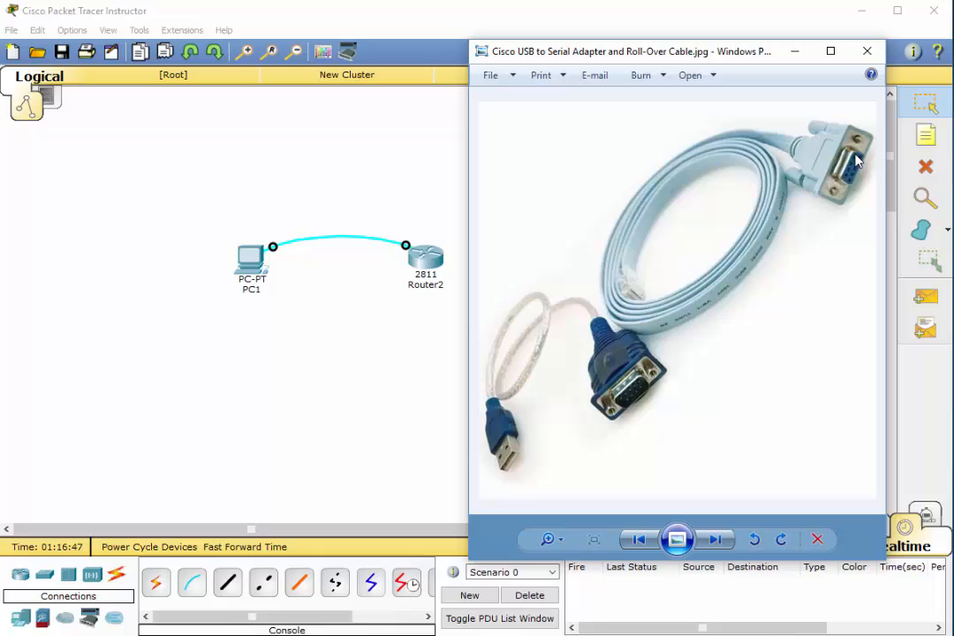
mouse_move(844, 177)
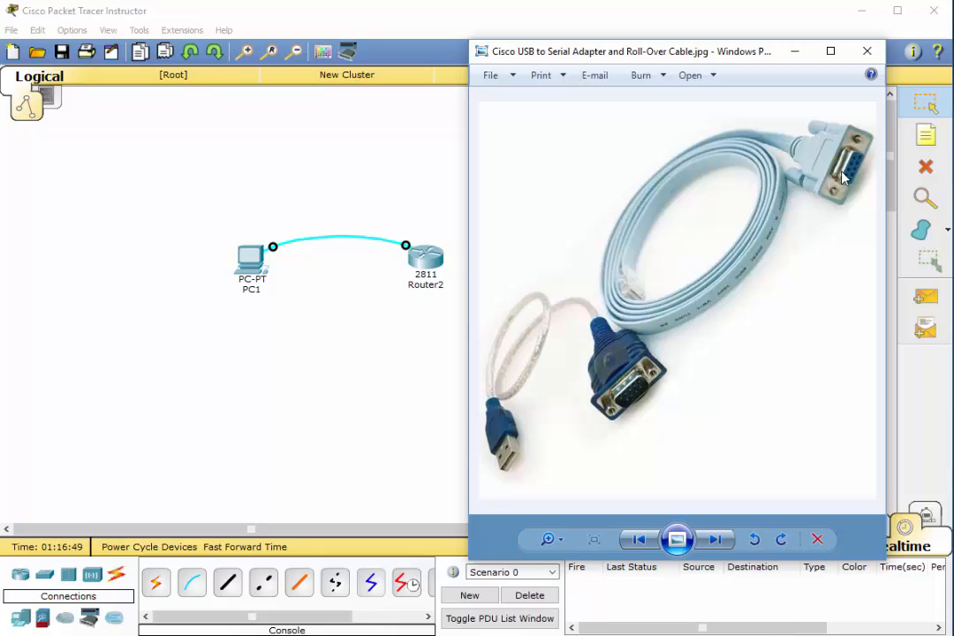
mouse_move(851, 169)
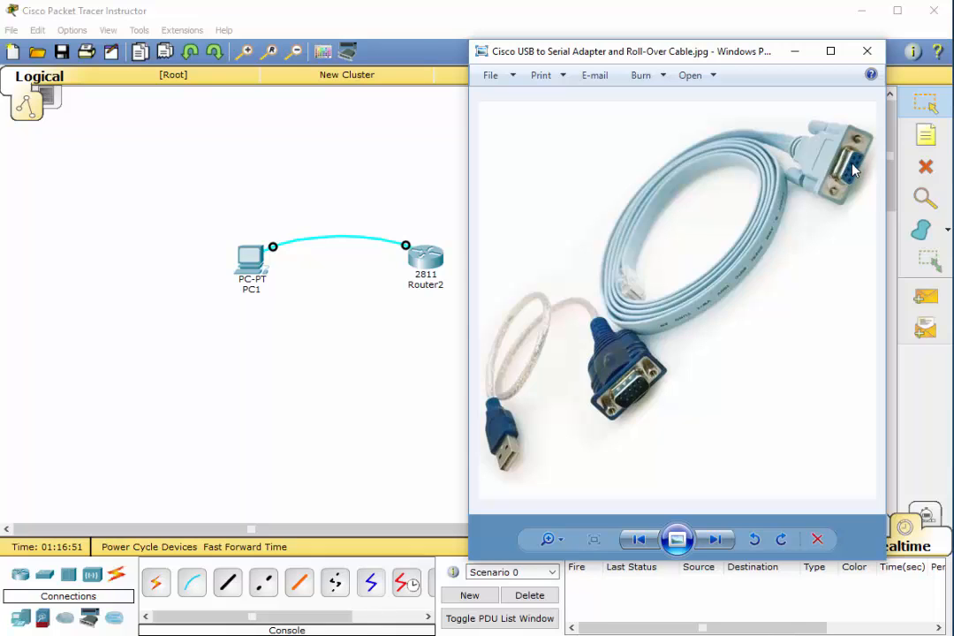
mouse_move(787, 396)
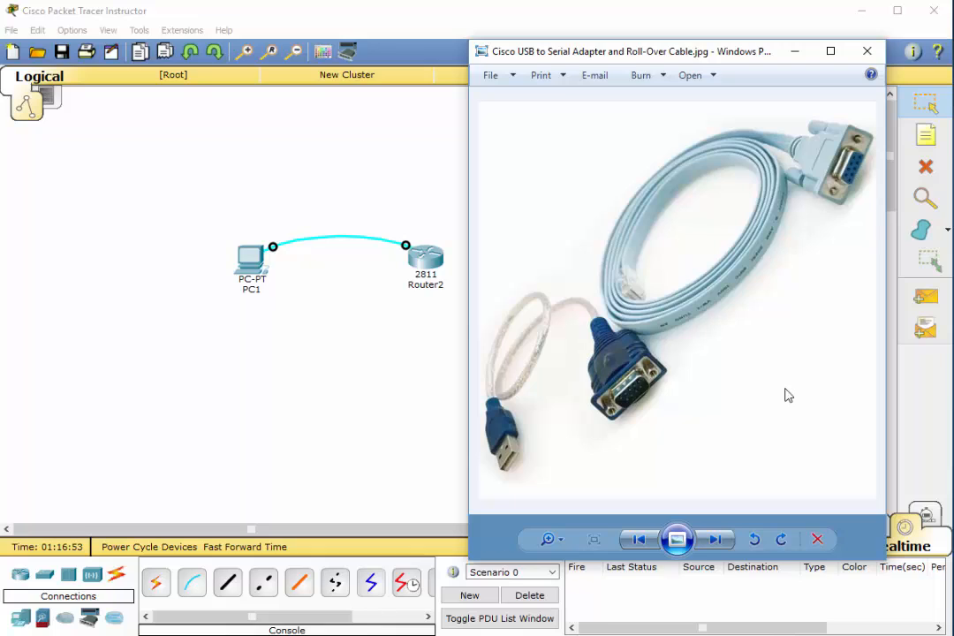
mouse_move(526, 360)
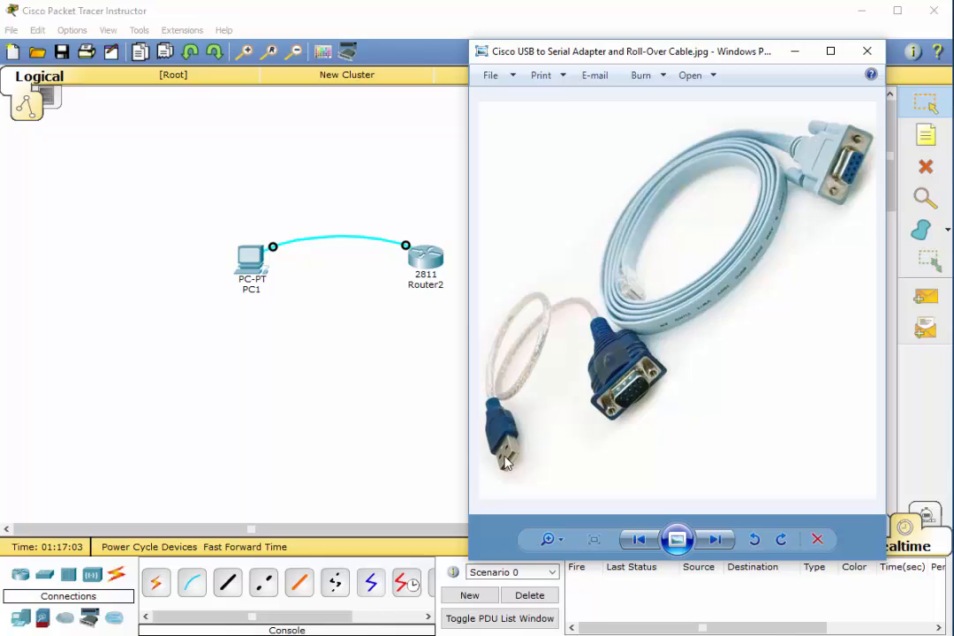
mouse_move(639, 396)
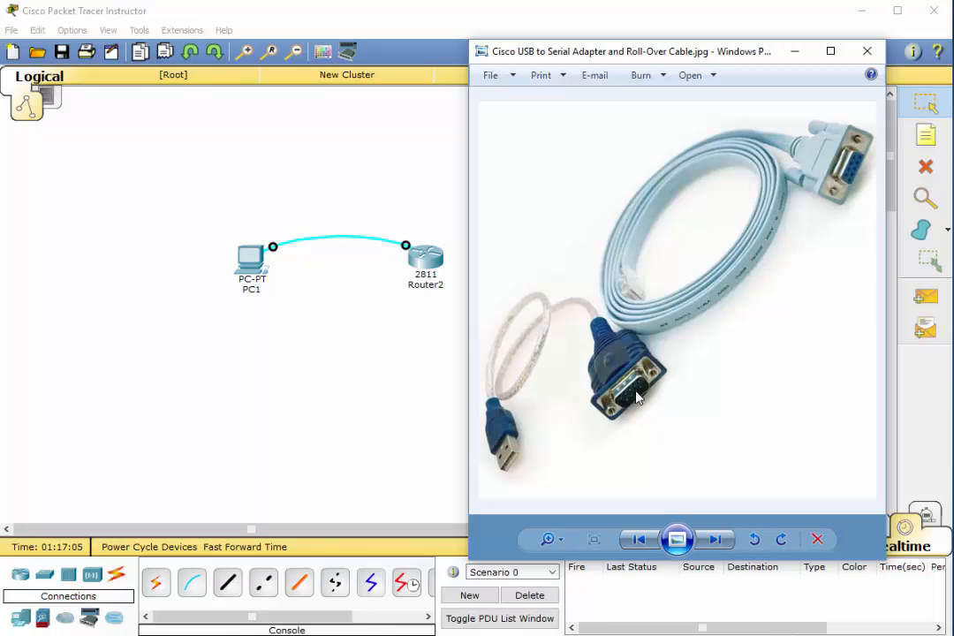
mouse_move(633, 398)
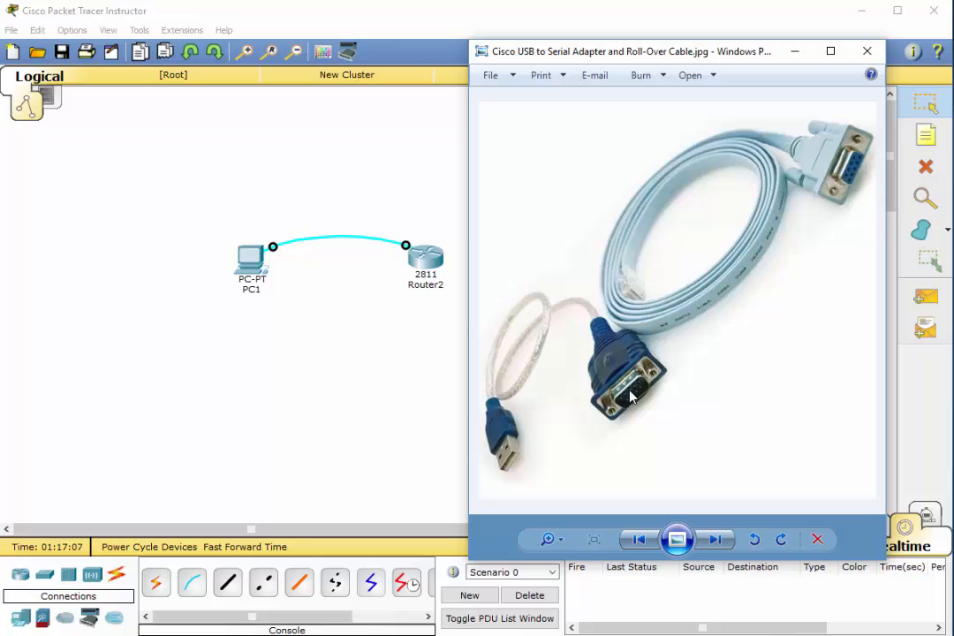
mouse_move(846, 180)
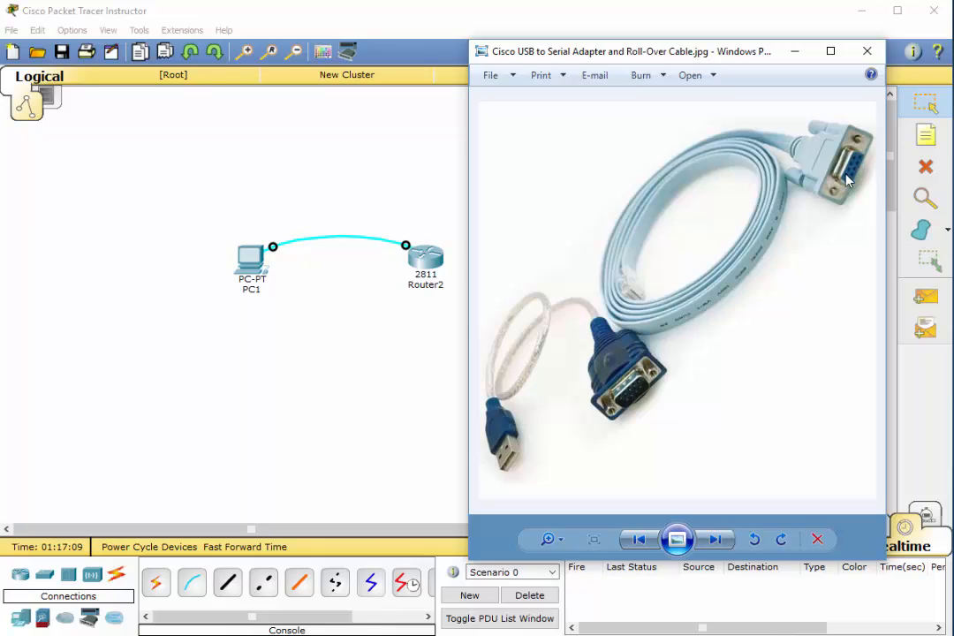
mouse_move(850, 169)
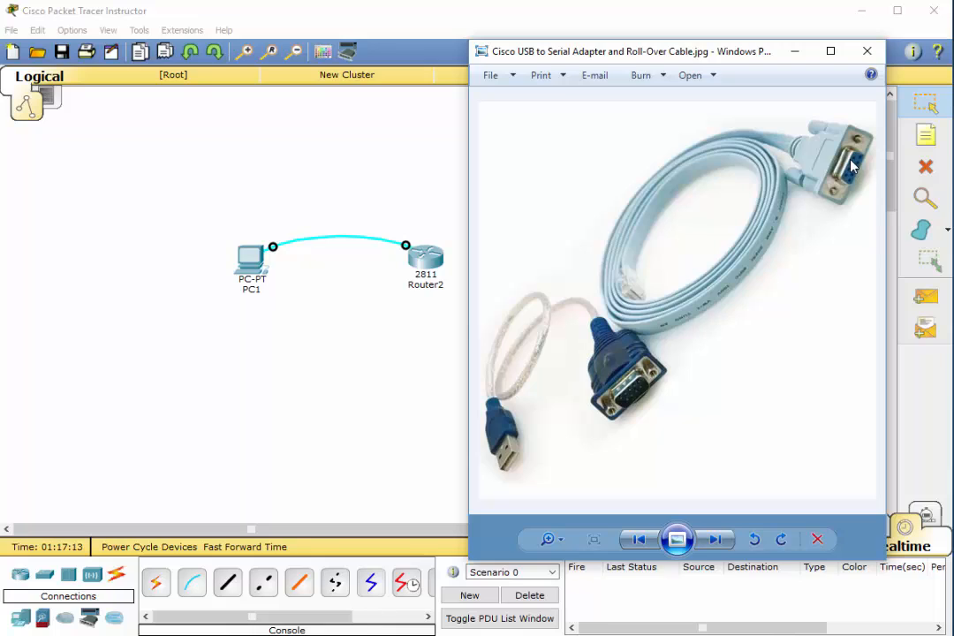
mouse_move(509, 445)
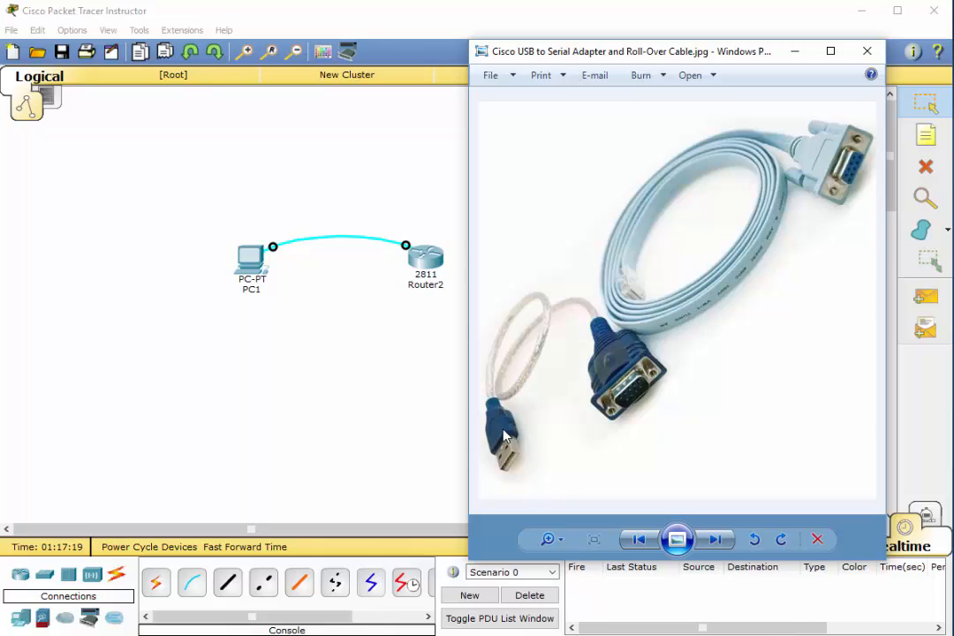
mouse_move(592, 409)
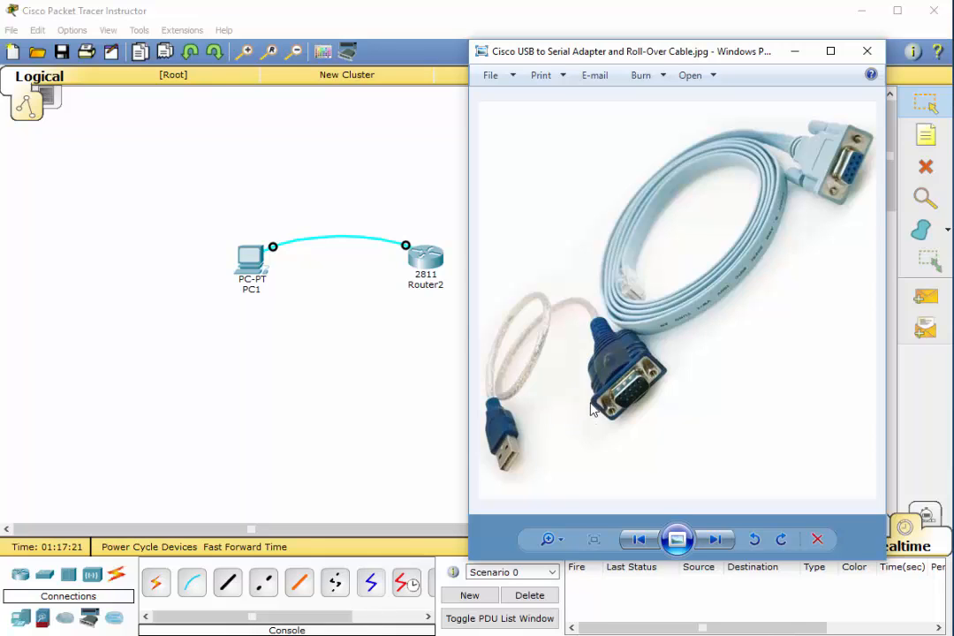
mouse_move(614, 385)
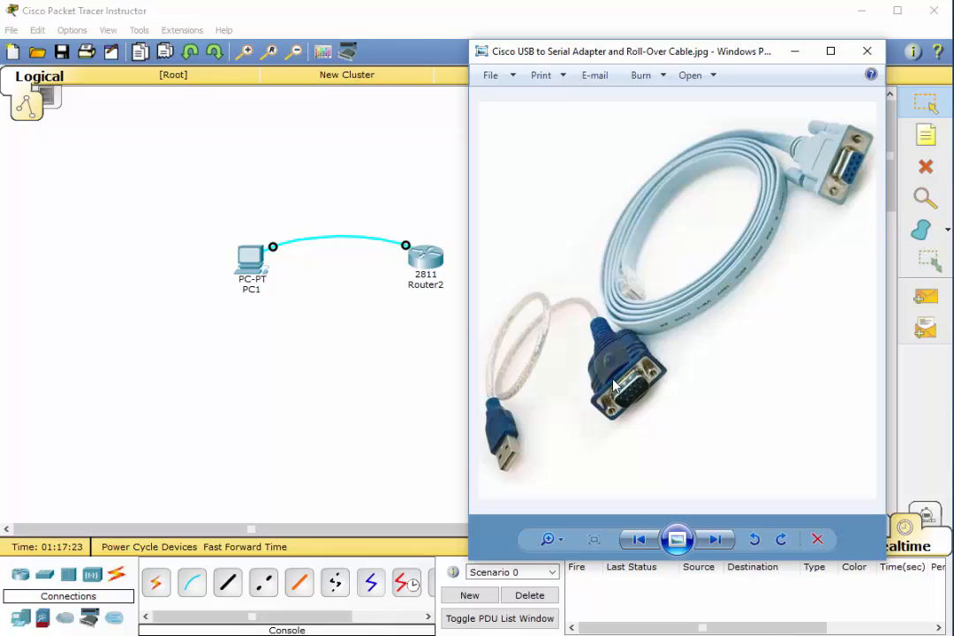
mouse_move(575, 366)
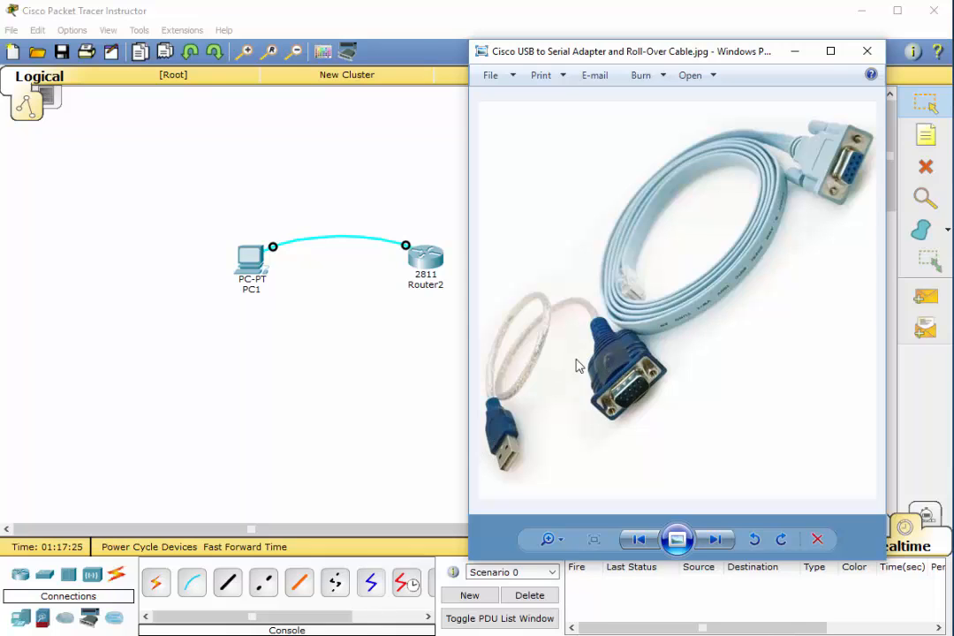
mouse_move(516, 408)
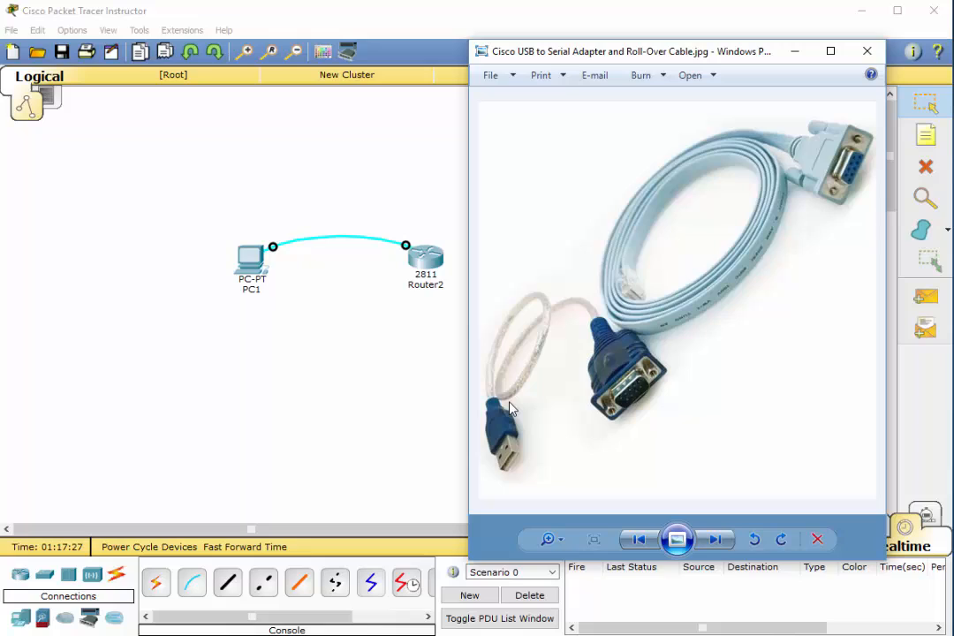
mouse_move(636, 361)
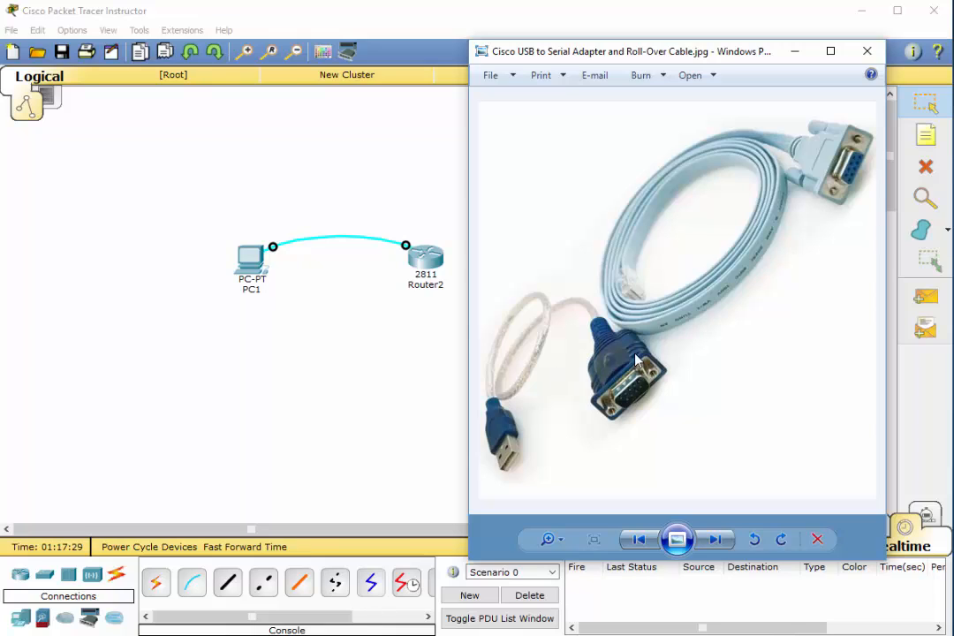
mouse_move(756, 55)
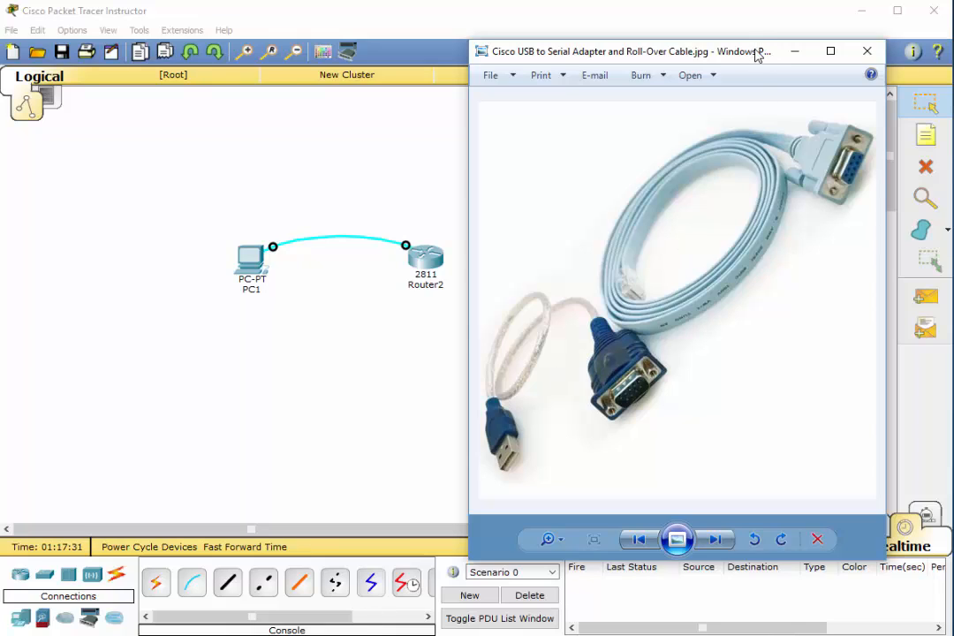
Show the USB-to-RS-232 converter photo and the console rollover cable diagram
click(866, 49)
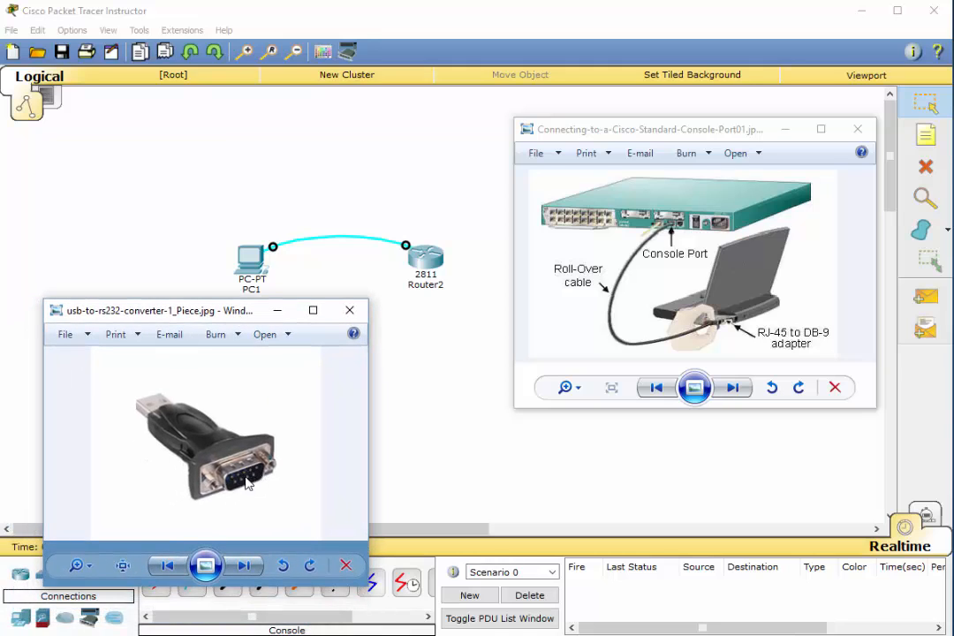
mouse_move(163, 406)
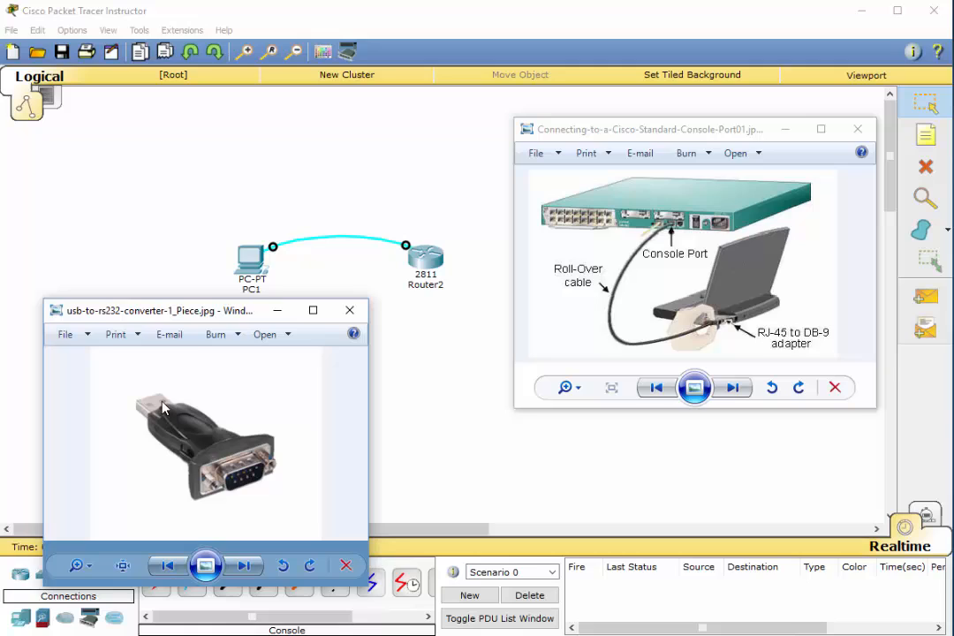
mouse_move(222, 441)
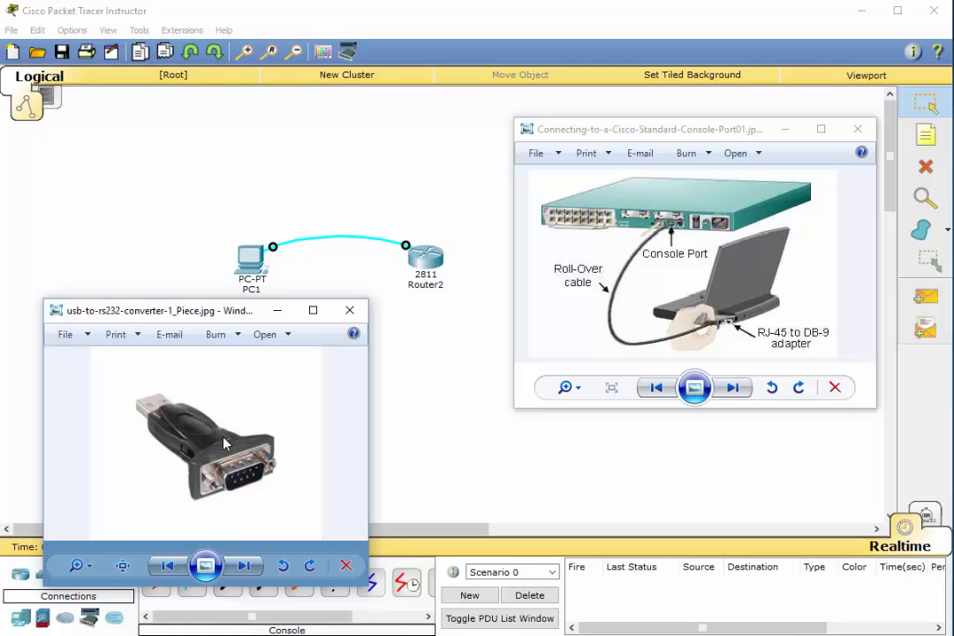
mouse_move(250, 442)
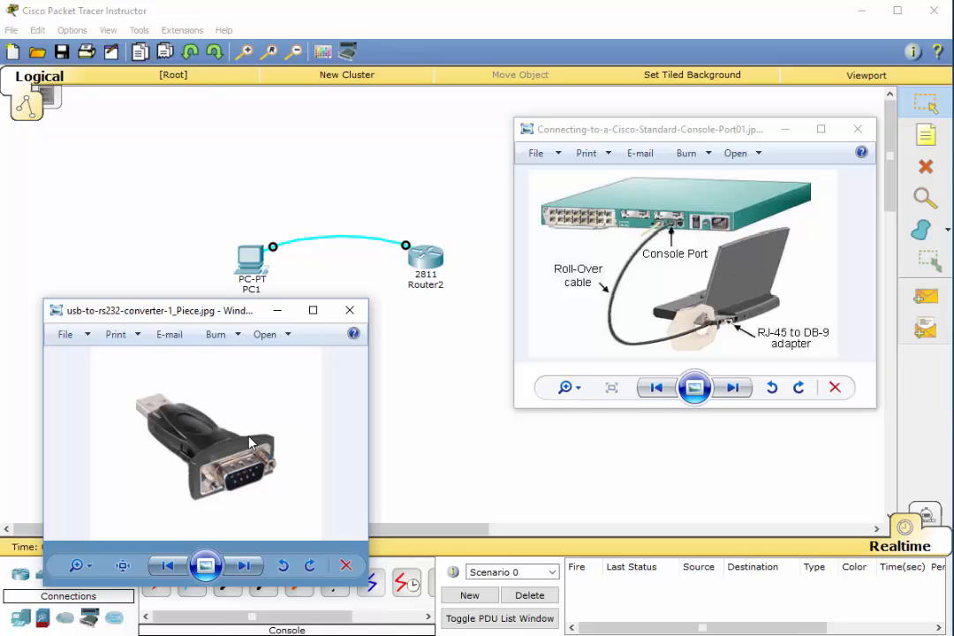
mouse_move(781, 343)
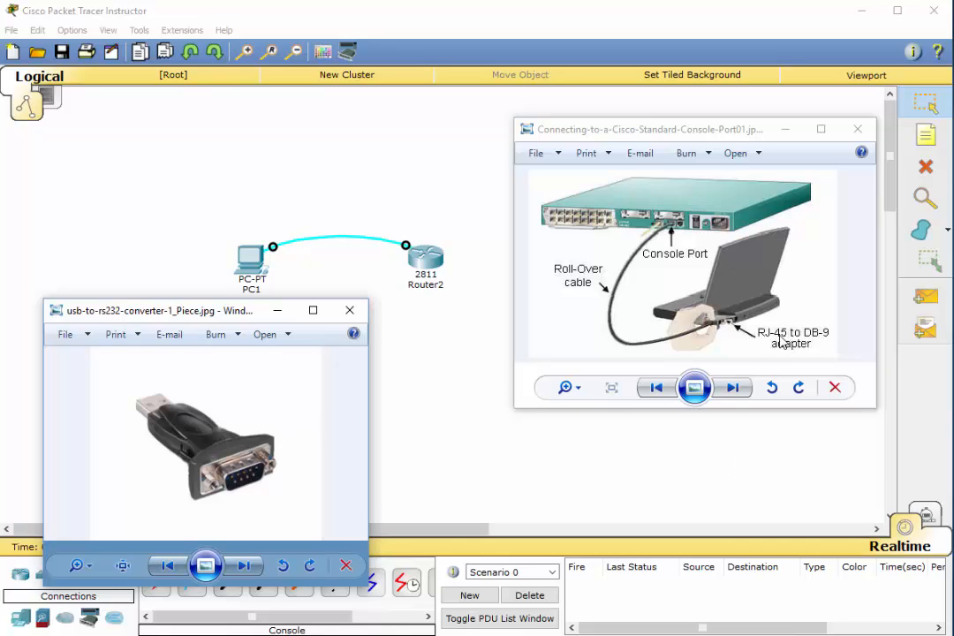
mouse_move(809, 344)
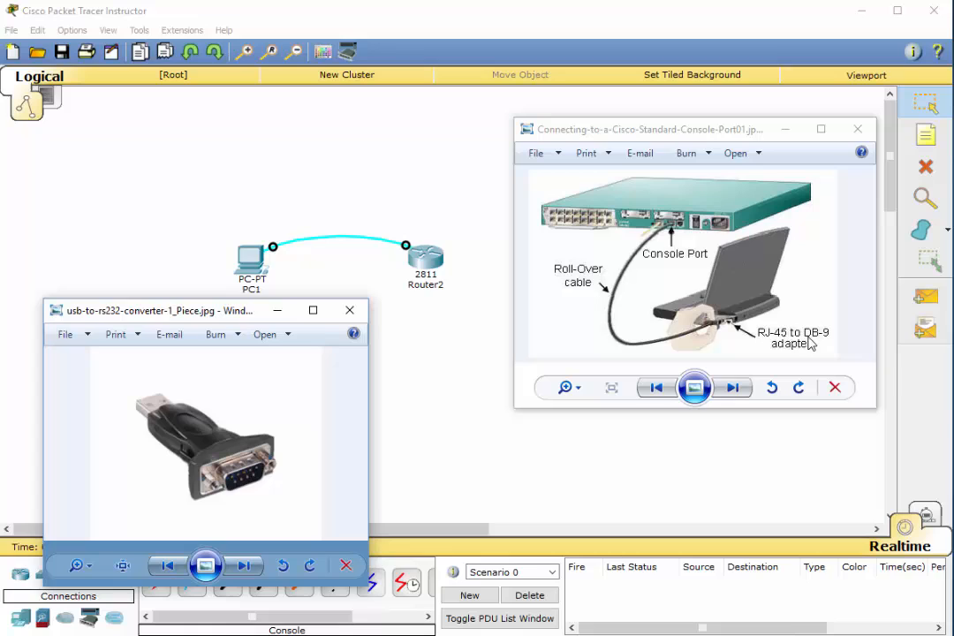
mouse_move(675, 231)
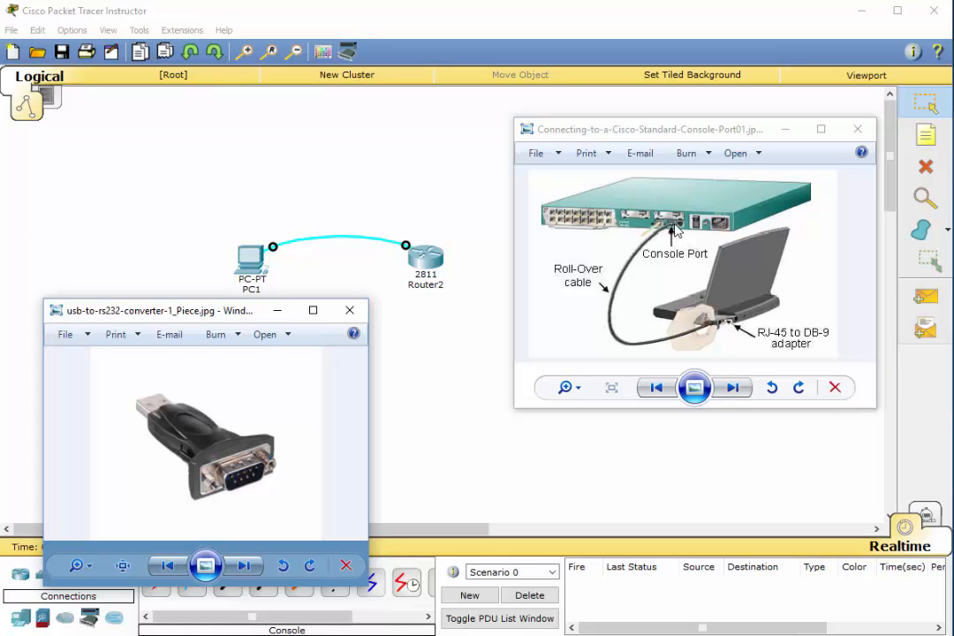
mouse_move(721, 345)
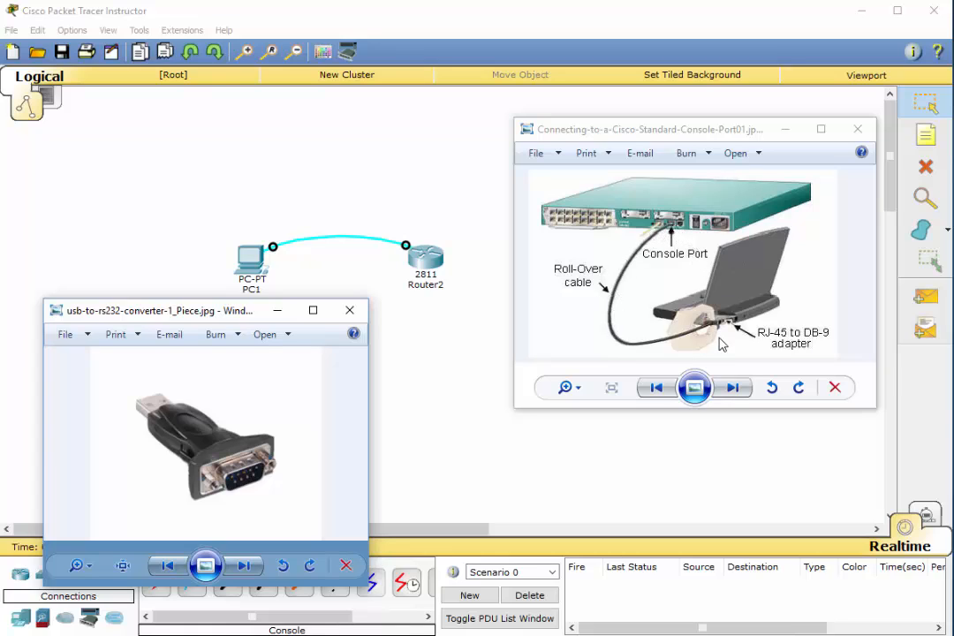
mouse_move(675, 233)
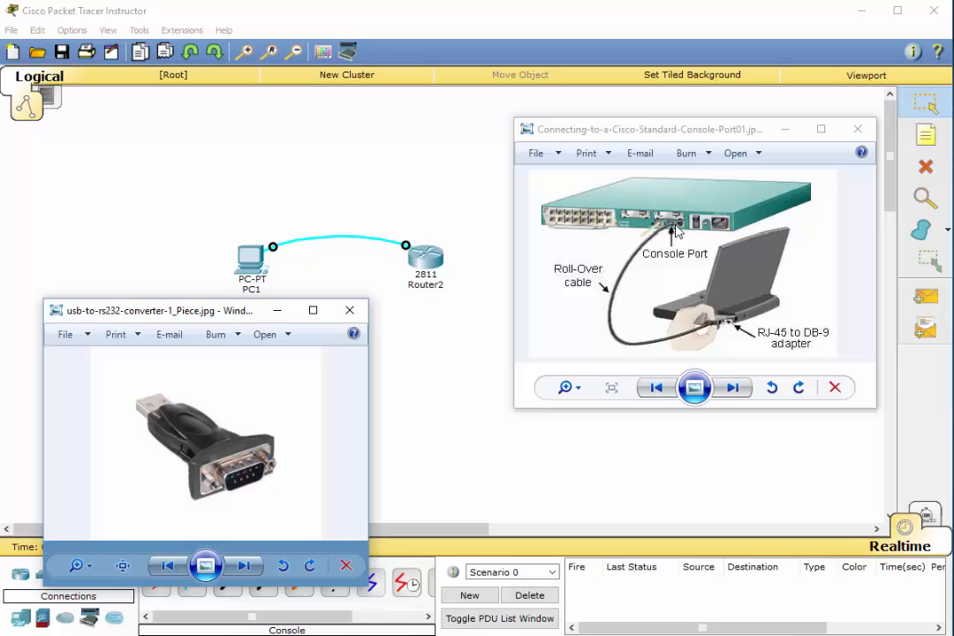
mouse_move(675, 227)
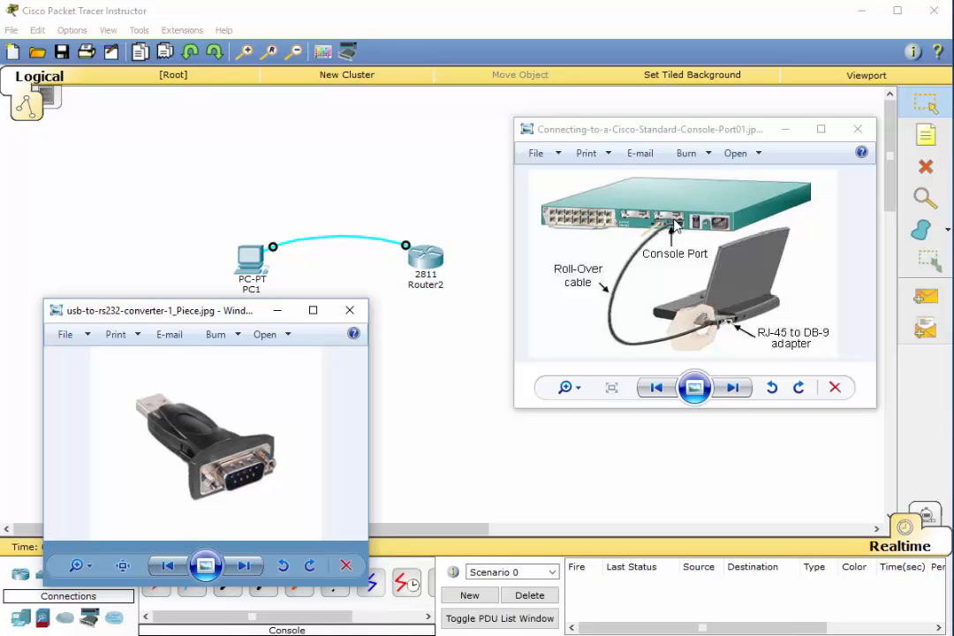
mouse_move(668, 233)
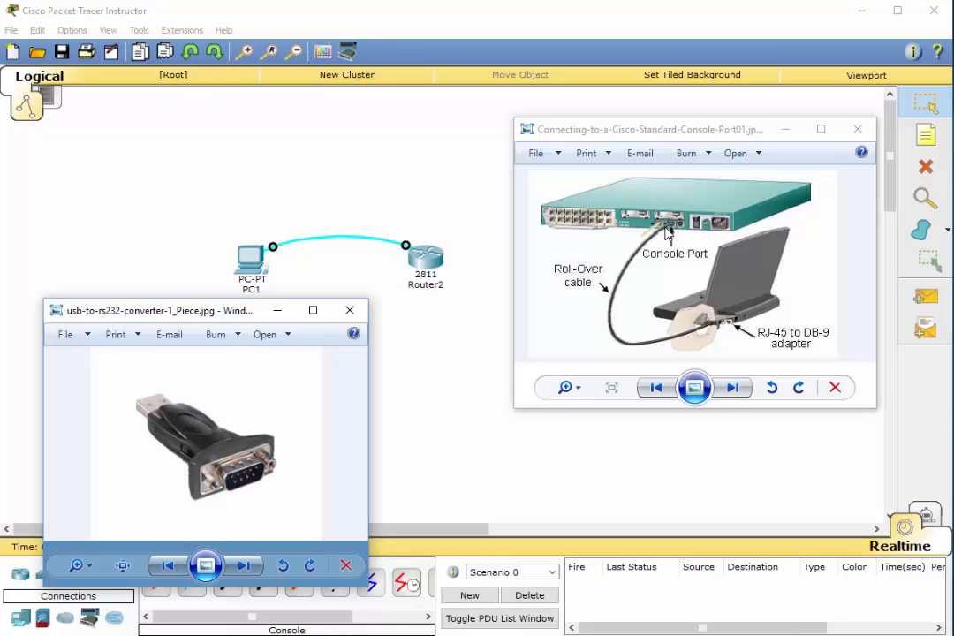
mouse_move(763, 138)
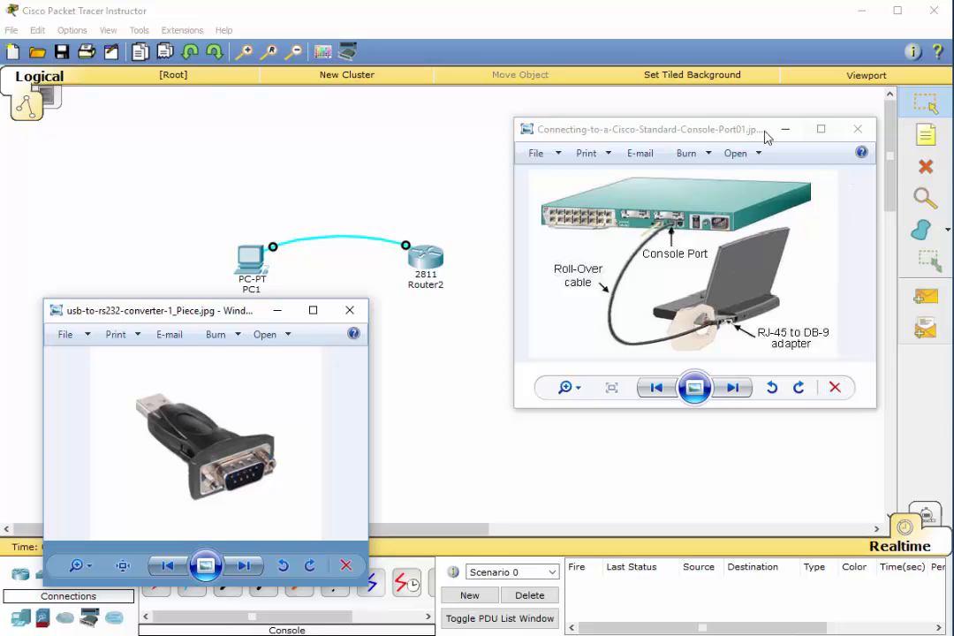
Dismiss the reference photos, leaving the PC1–Router2 console topology in view
click(855, 129)
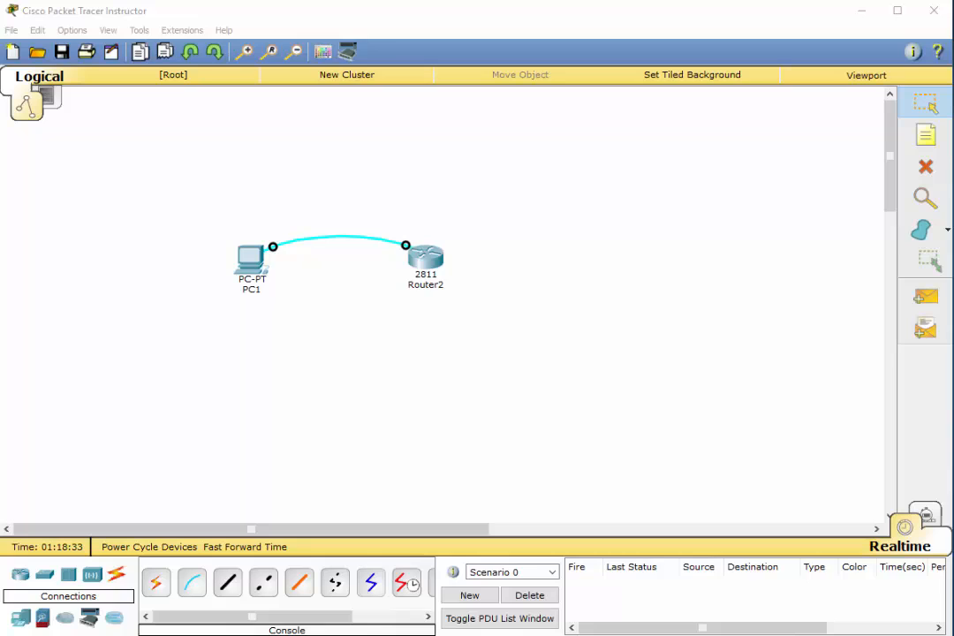
mouse_move(470, 286)
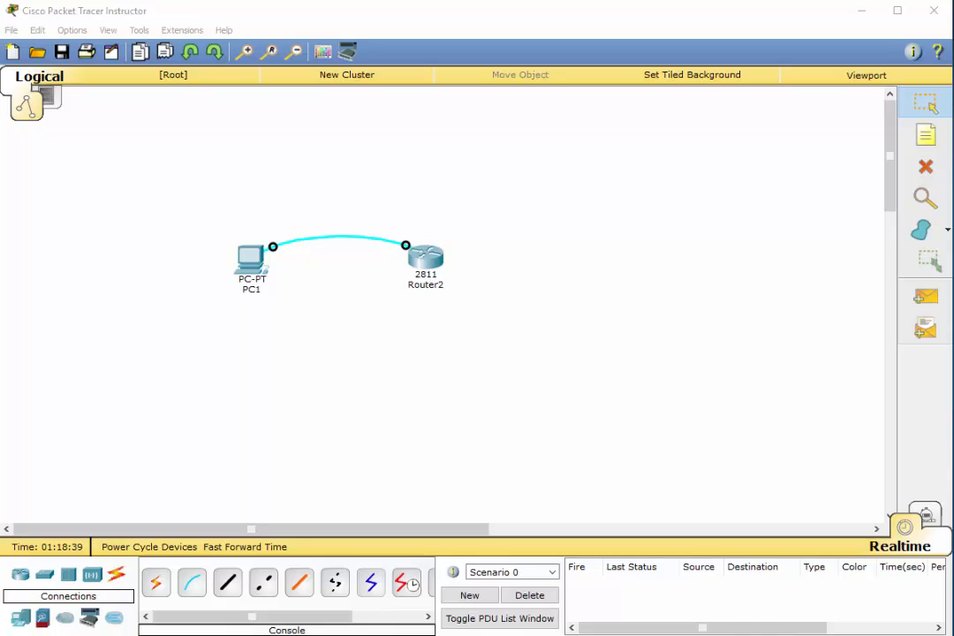
mouse_move(236, 416)
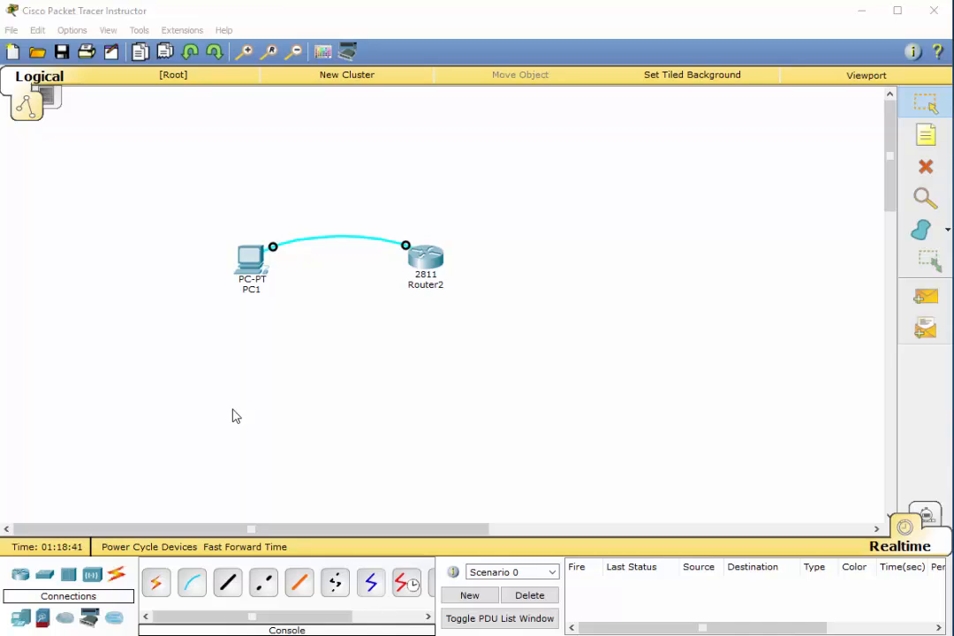
mouse_move(254, 268)
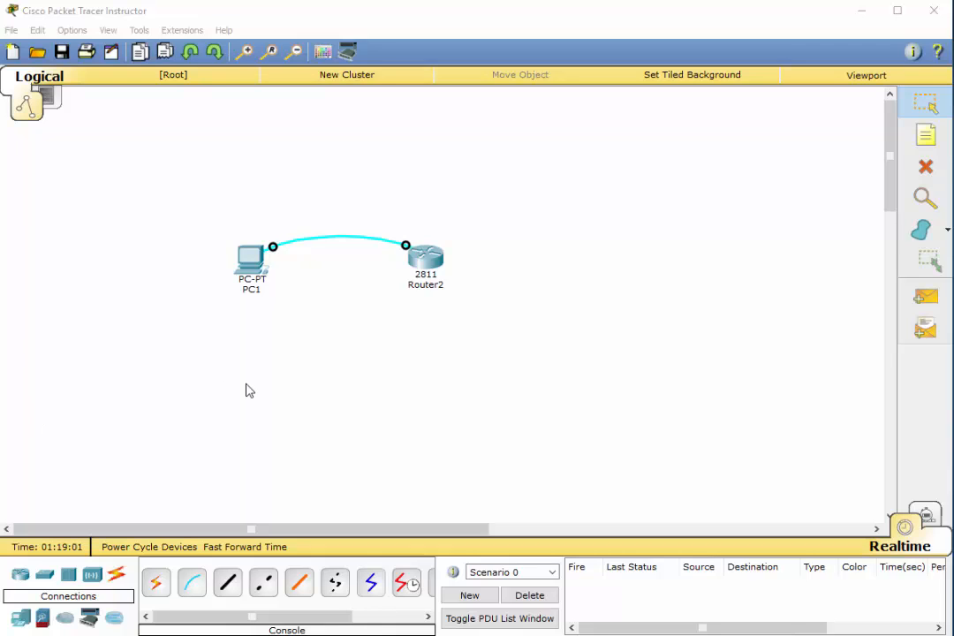
mouse_move(260, 384)
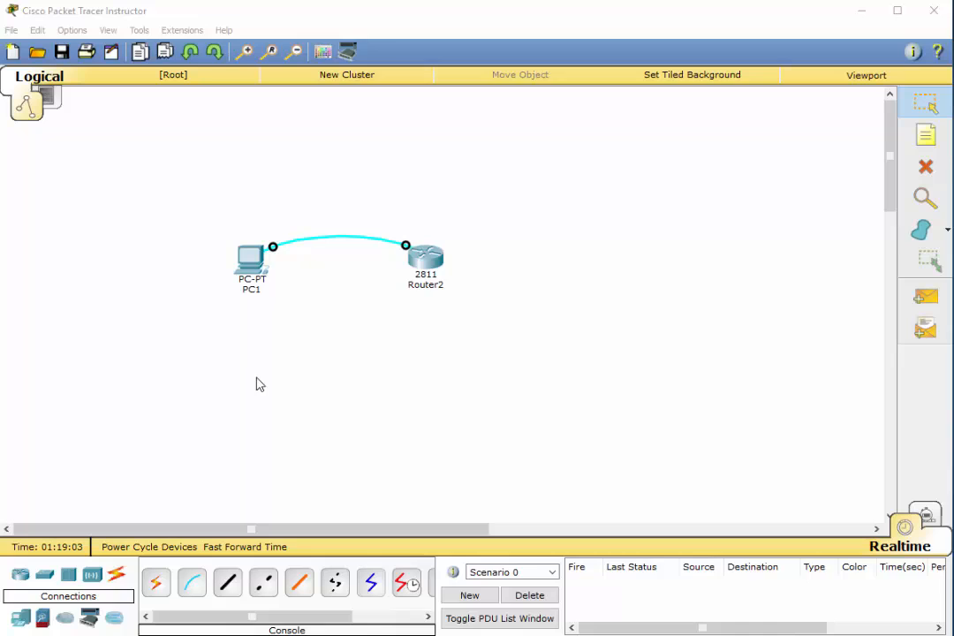
mouse_move(202, 445)
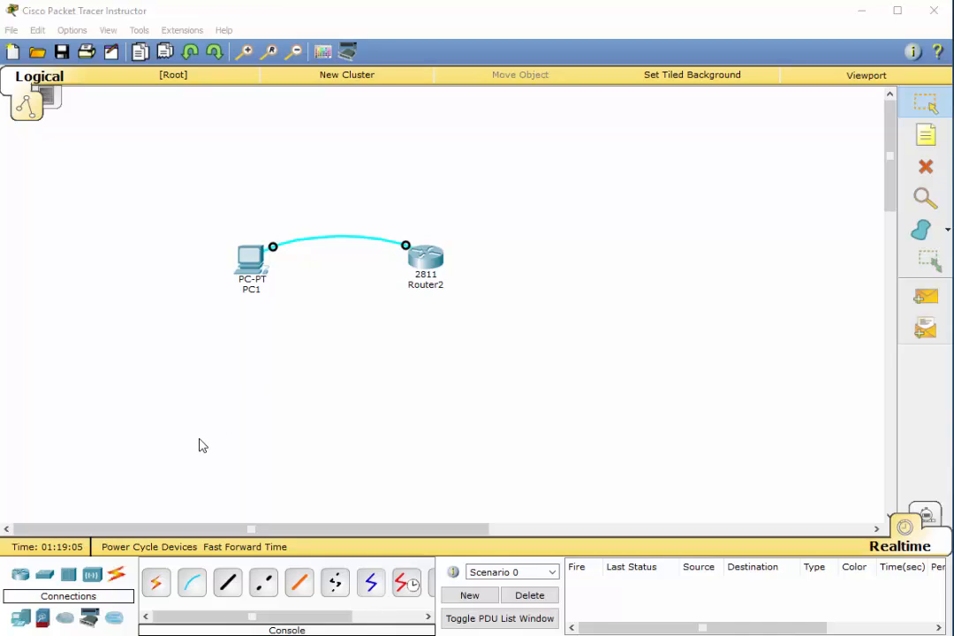
mouse_move(216, 438)
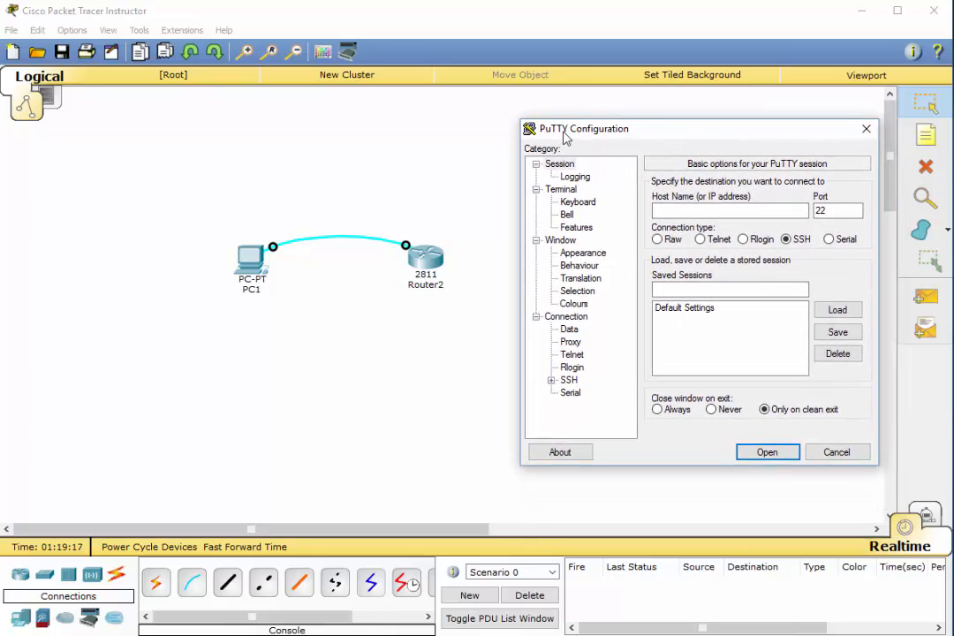
mouse_move(608, 133)
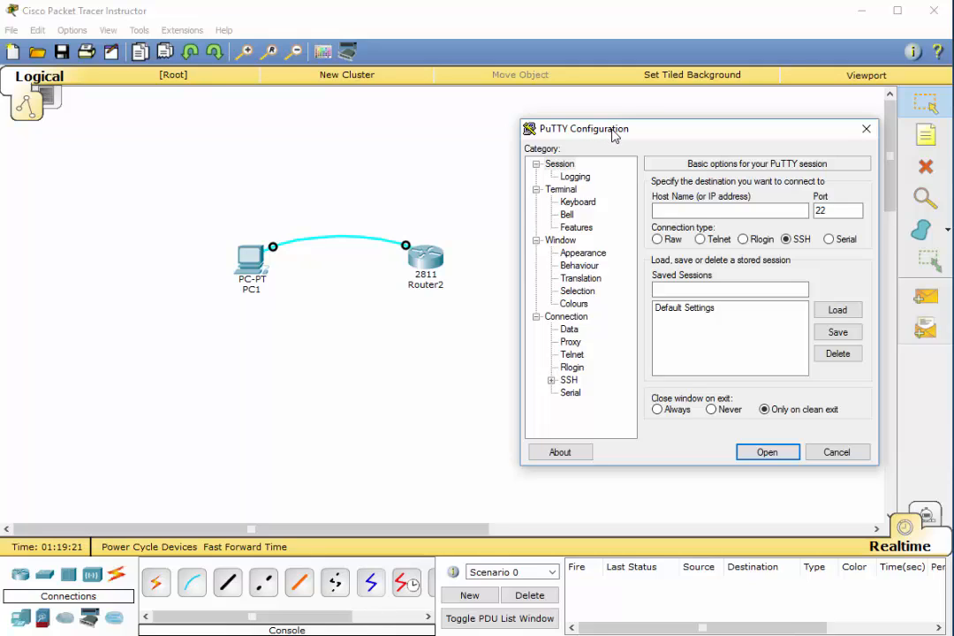
mouse_move(832, 256)
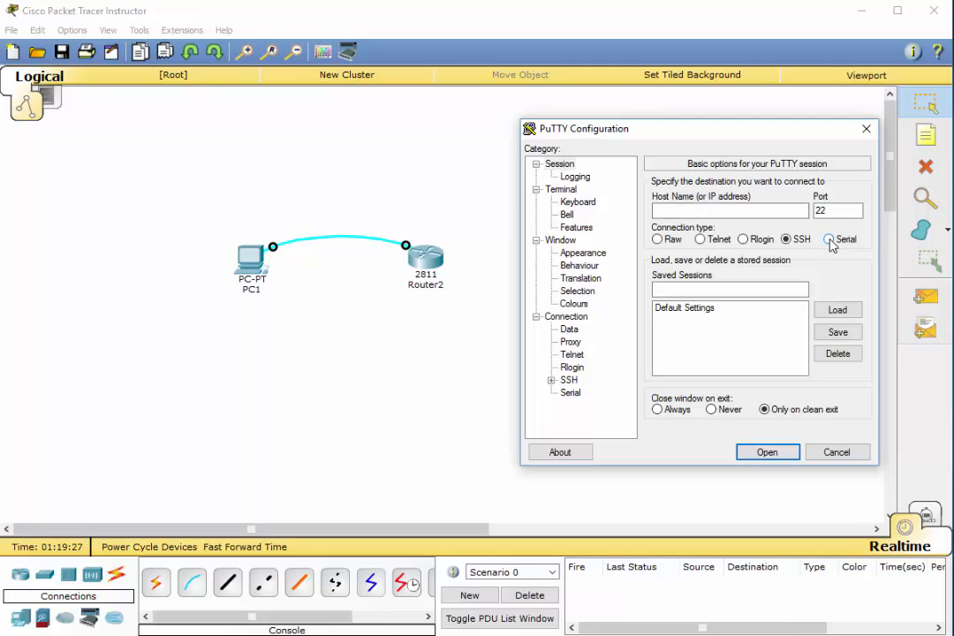
Start a serial session on COM1 at 9600 baud, 8 data bits, 1 stop bit, no parity, XON/XOFF
click(828, 239)
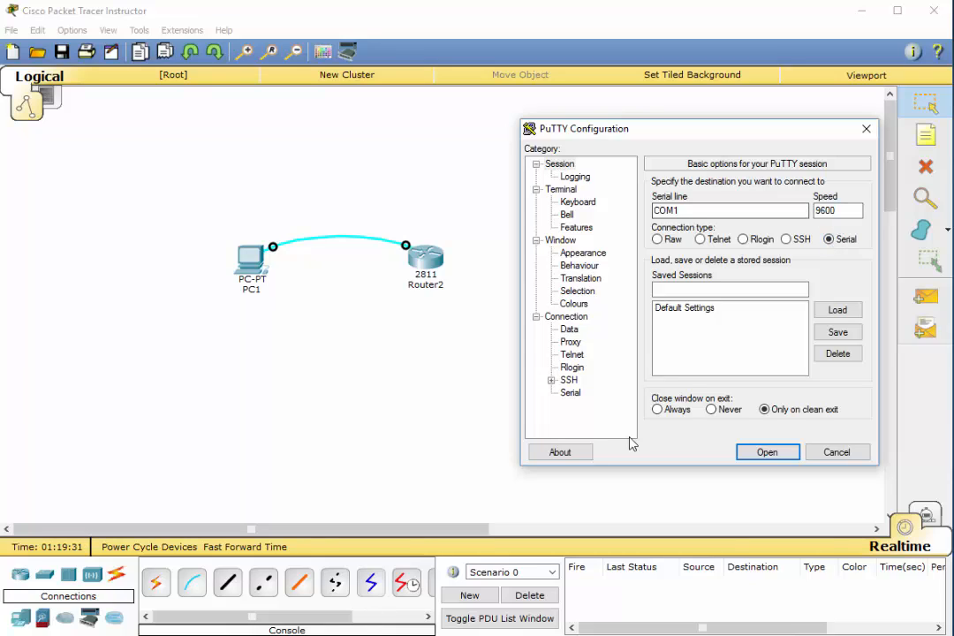
mouse_move(572, 417)
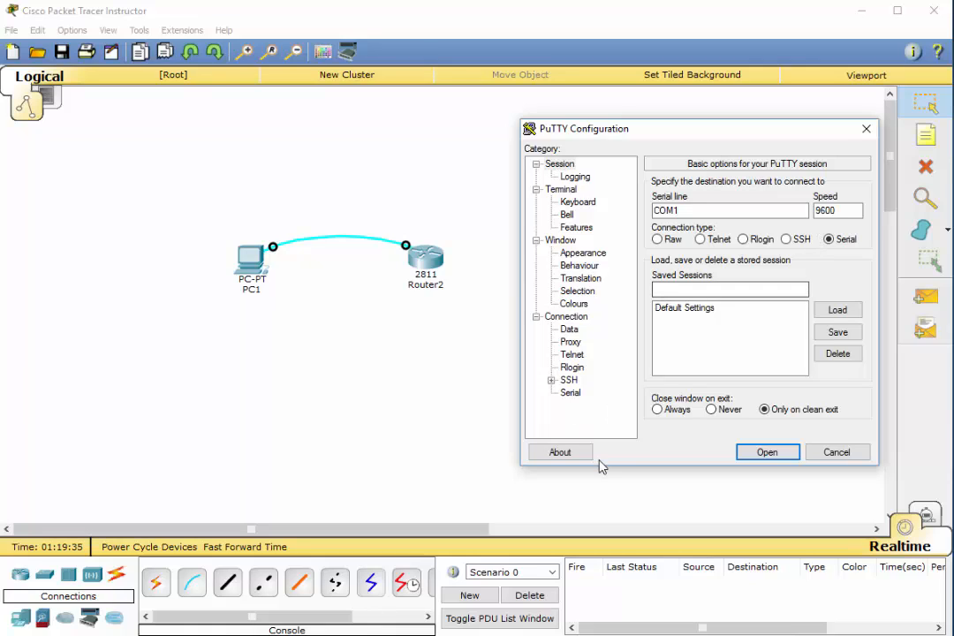
mouse_move(568, 395)
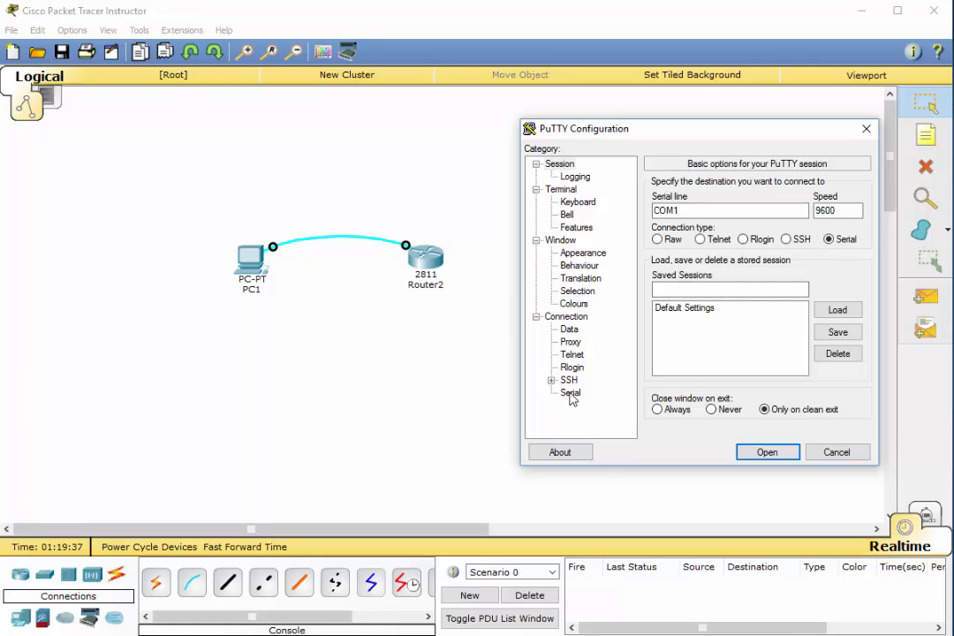
click(569, 392)
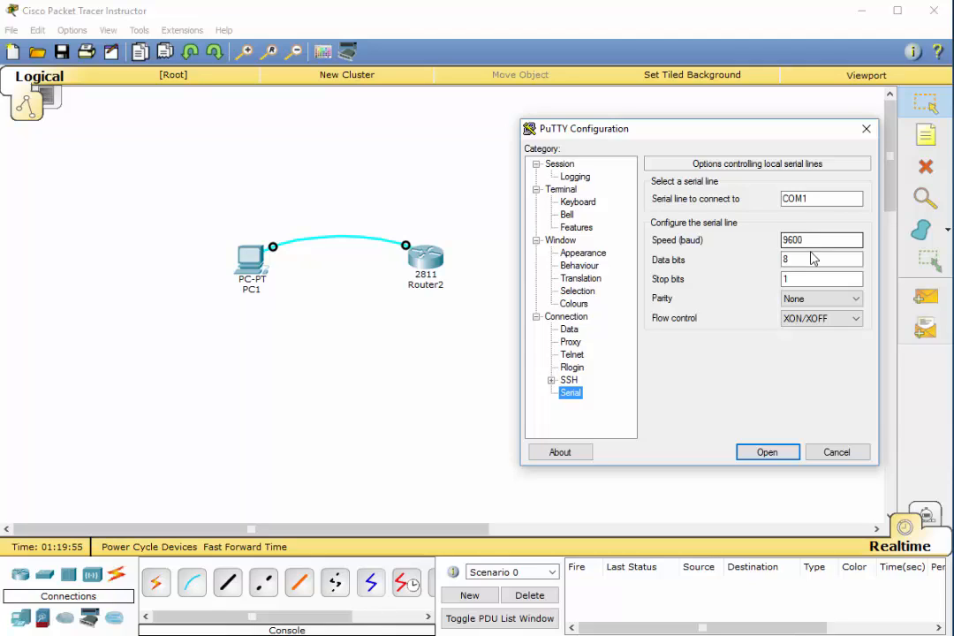
mouse_move(809, 269)
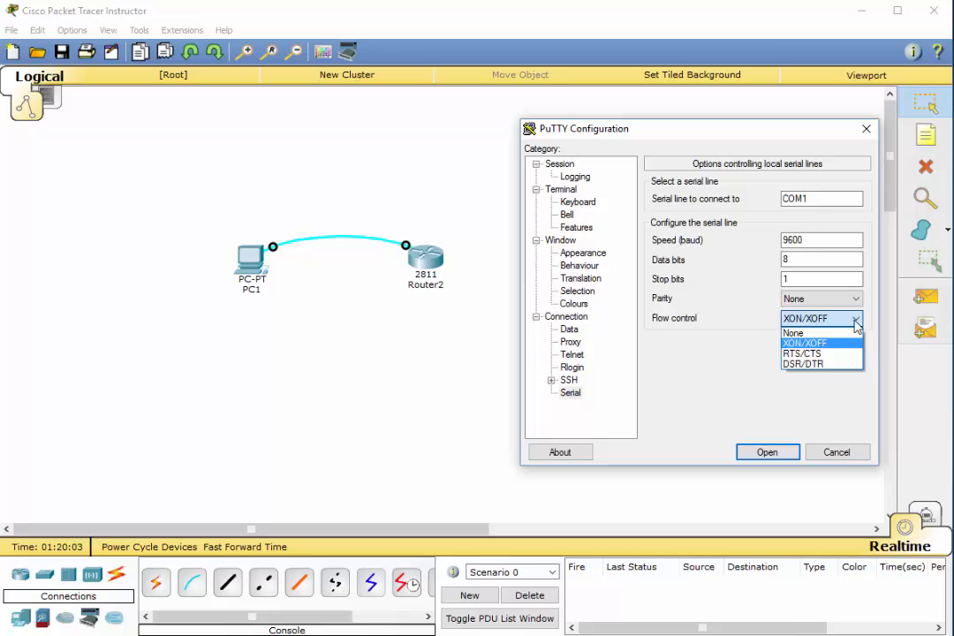
click(805, 343)
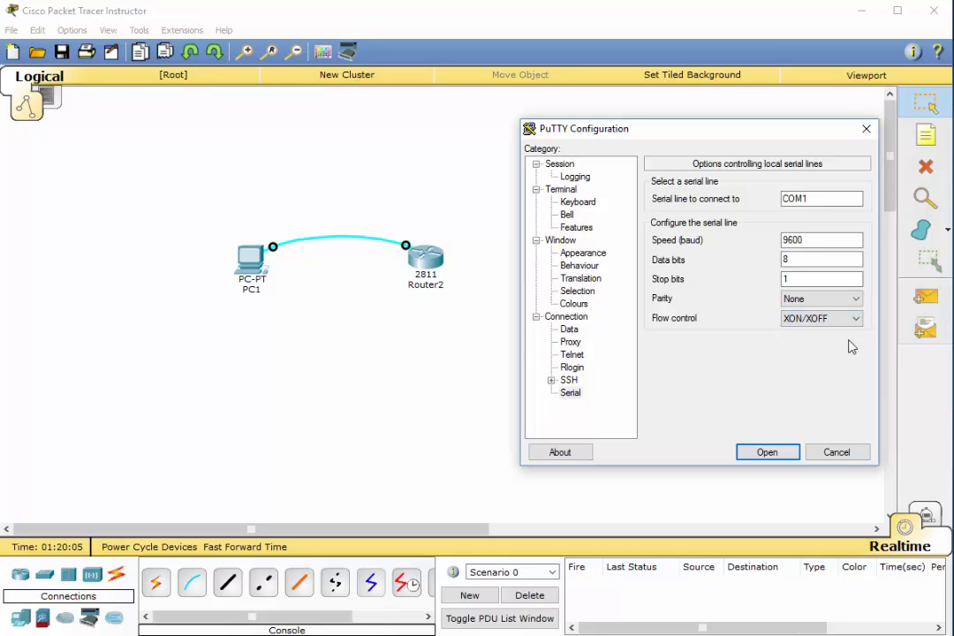
mouse_move(767, 417)
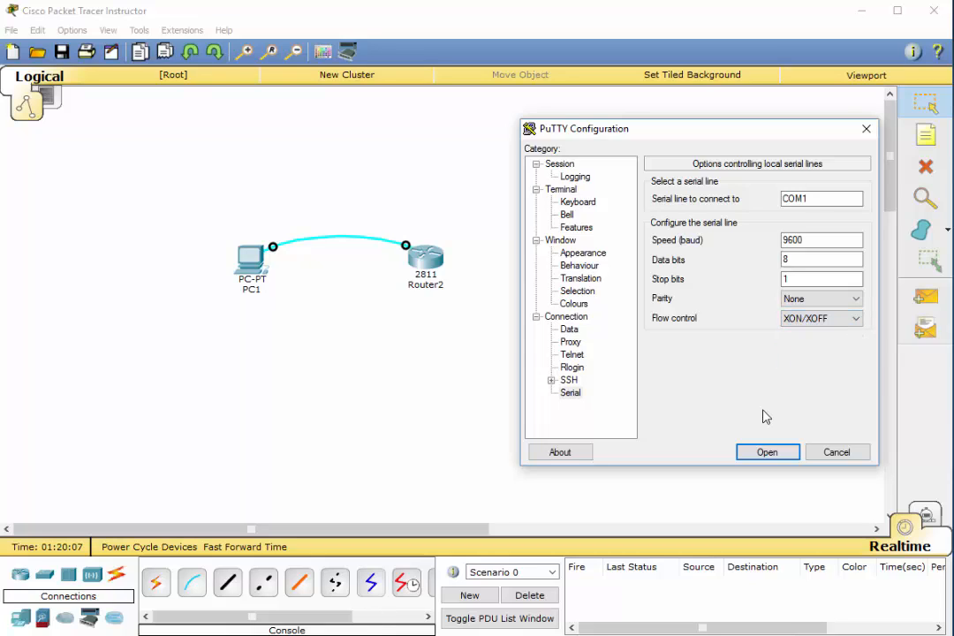
click(819, 318)
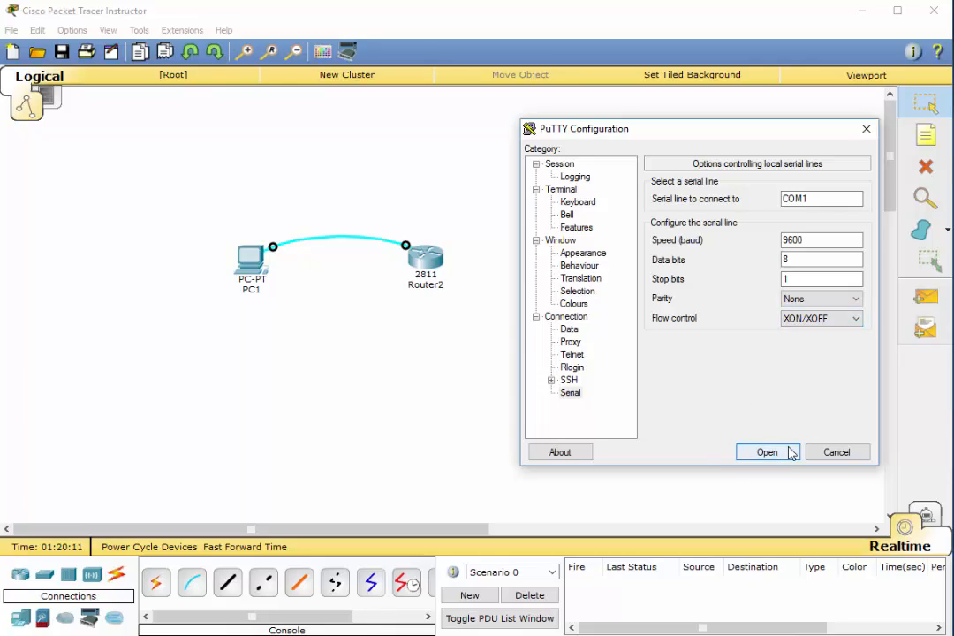
mouse_move(721, 145)
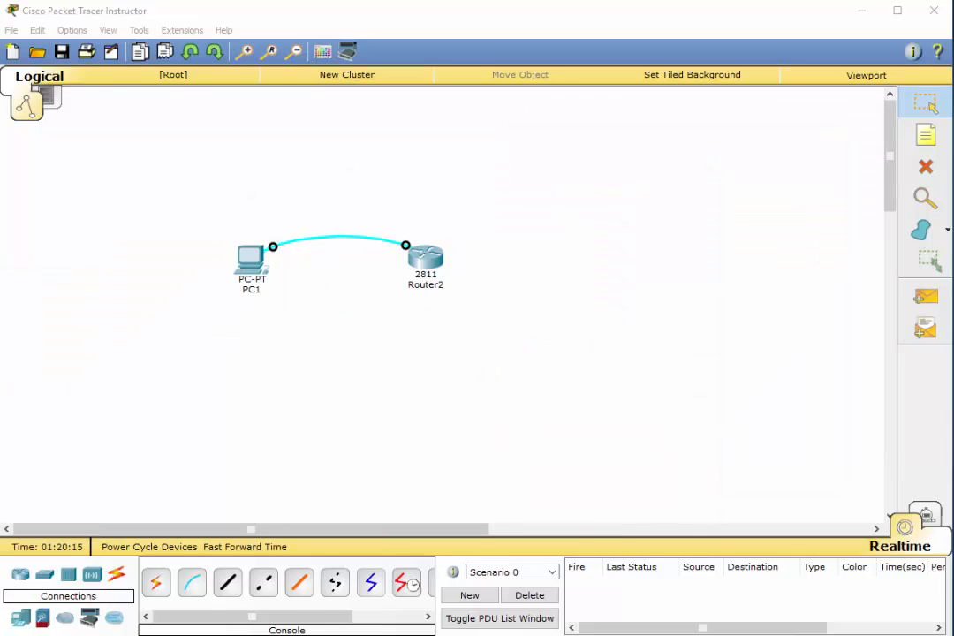
mouse_move(233, 413)
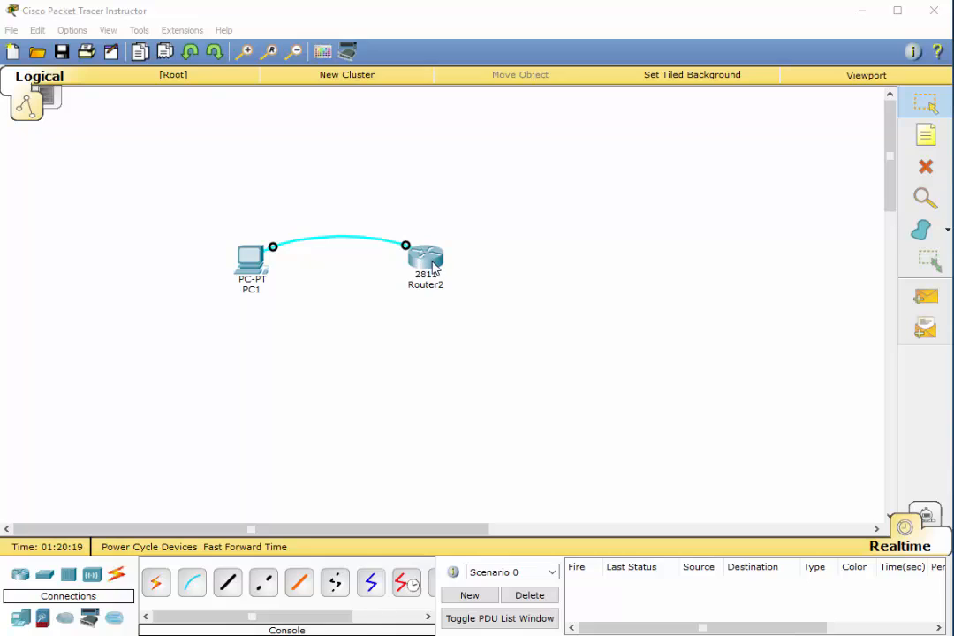
mouse_move(297, 254)
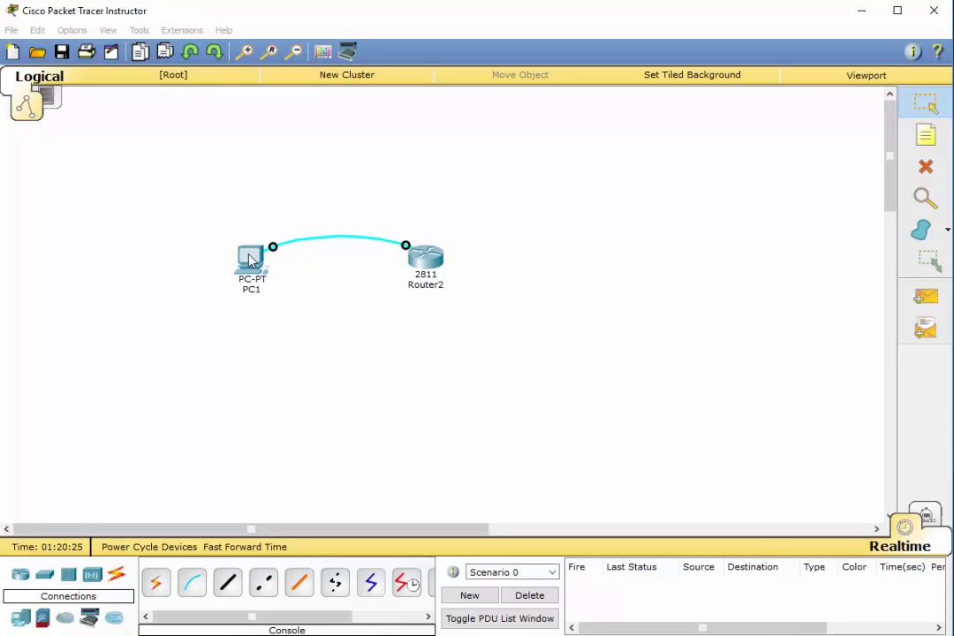
Connect PC1's Terminal at 9600 baud to reach Router2's boot messages and configuration prompt
double_click(250, 261)
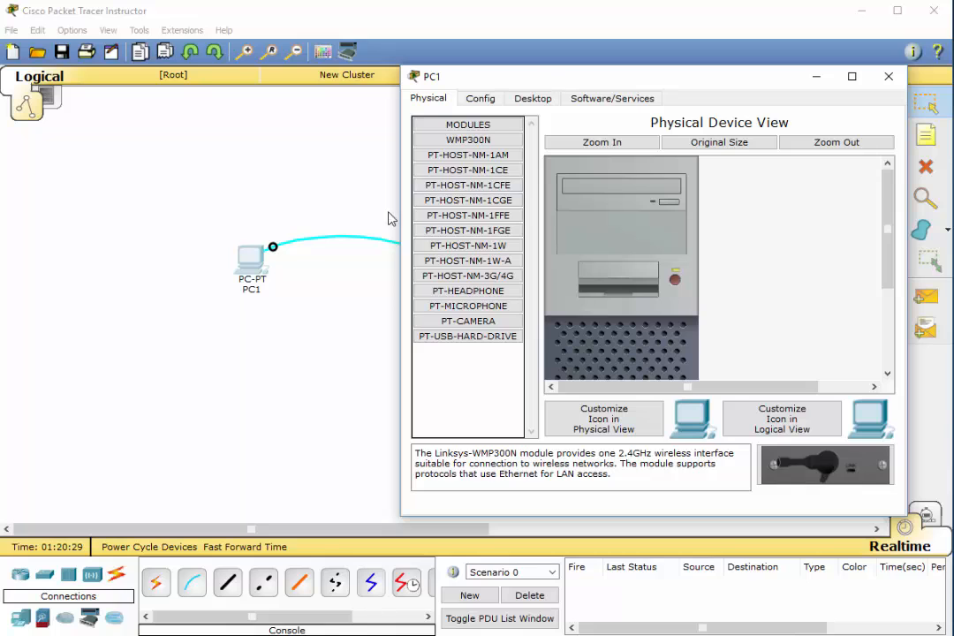
click(533, 98)
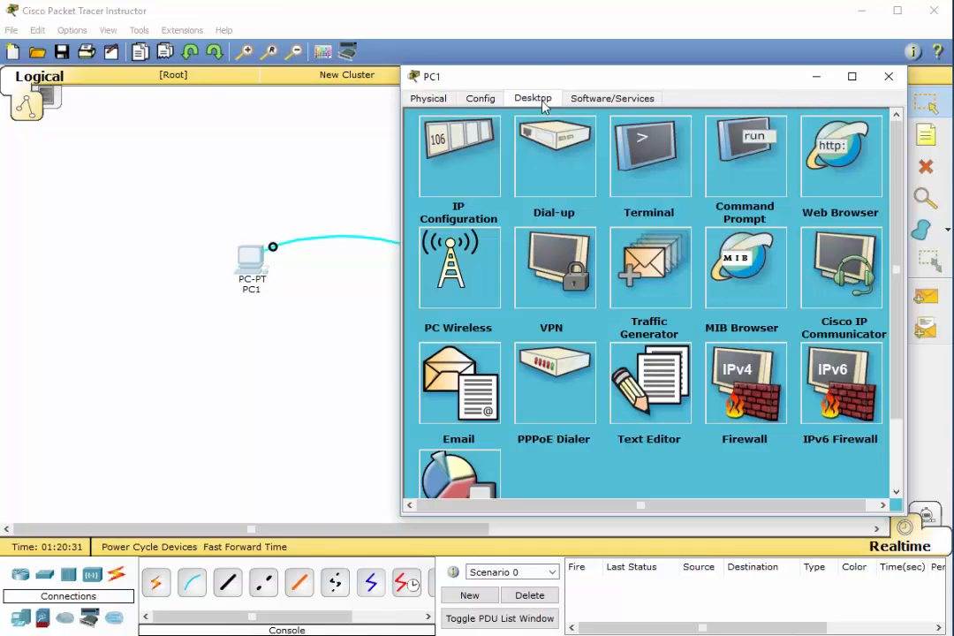
click(650, 155)
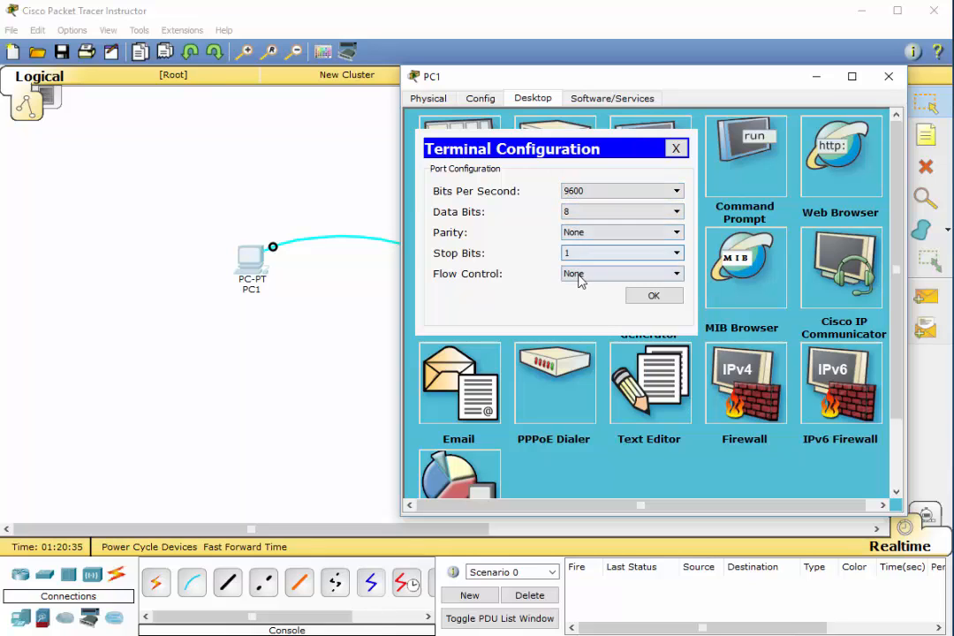
mouse_move(588, 290)
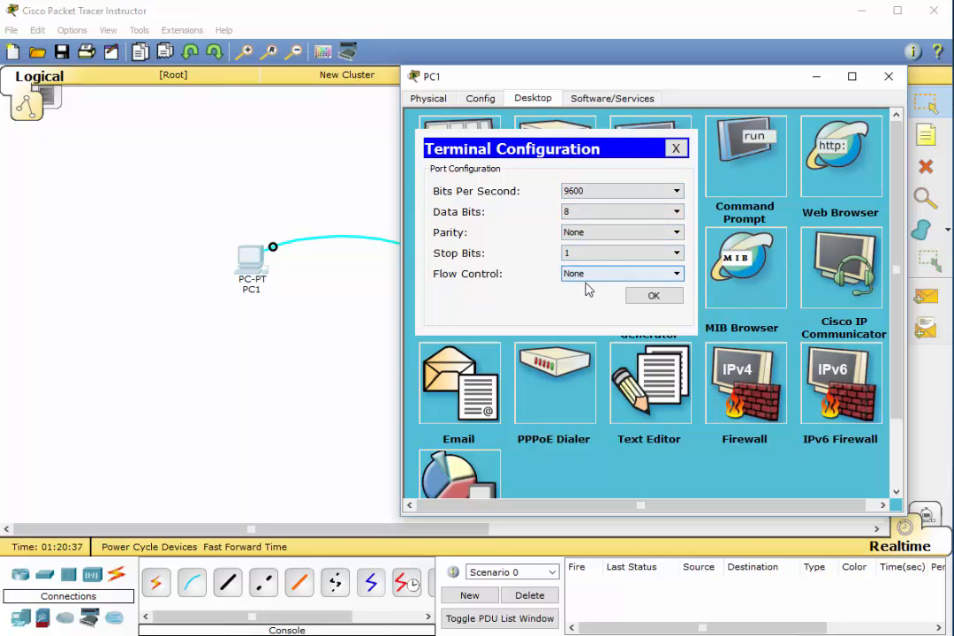
click(653, 295)
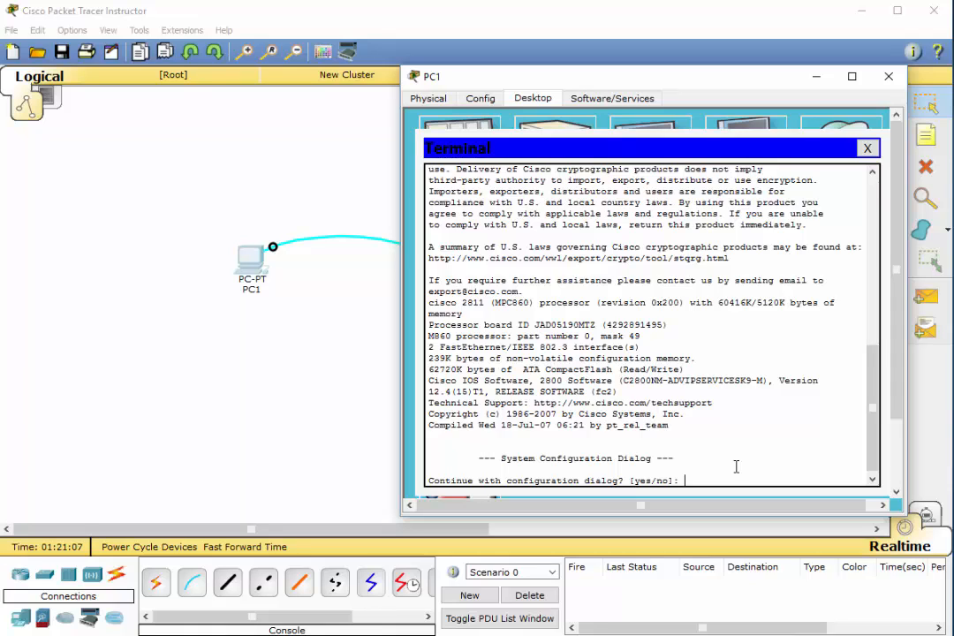
mouse_move(821, 229)
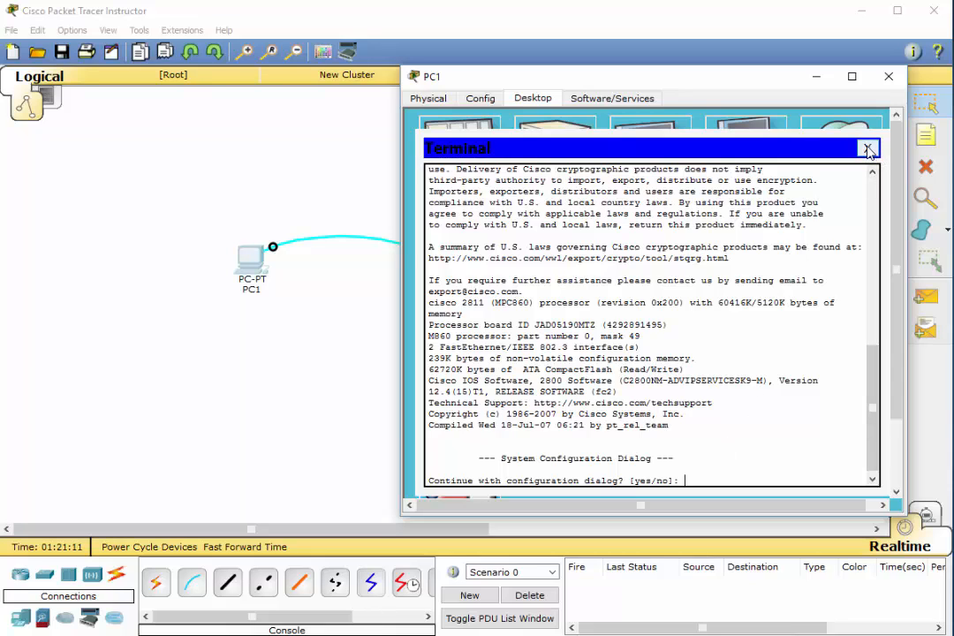
Close PC1's terminal and device window, returning to the PC1–Router2 topology
click(867, 148)
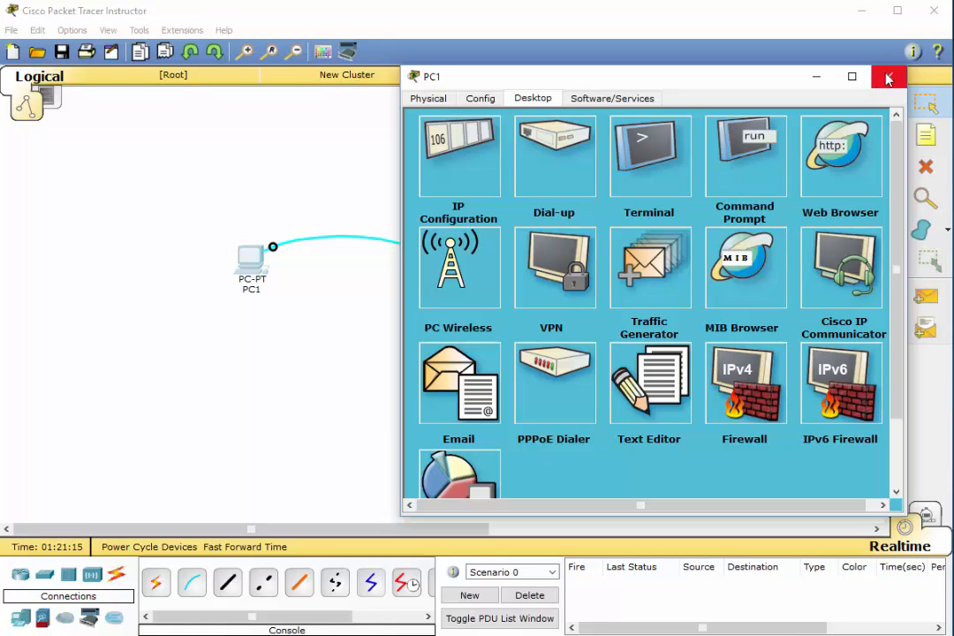
mouse_move(888, 78)
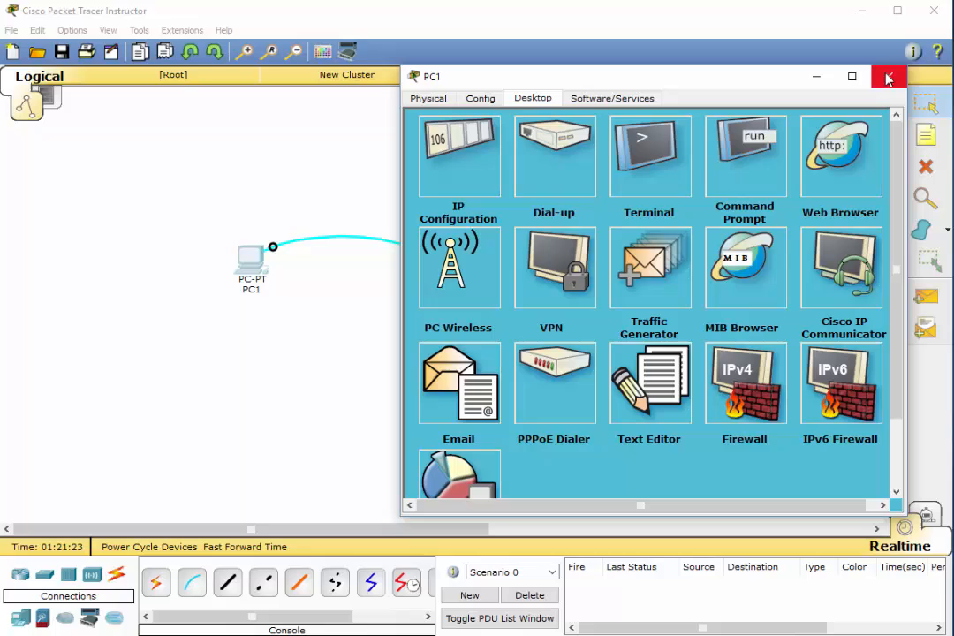
click(888, 76)
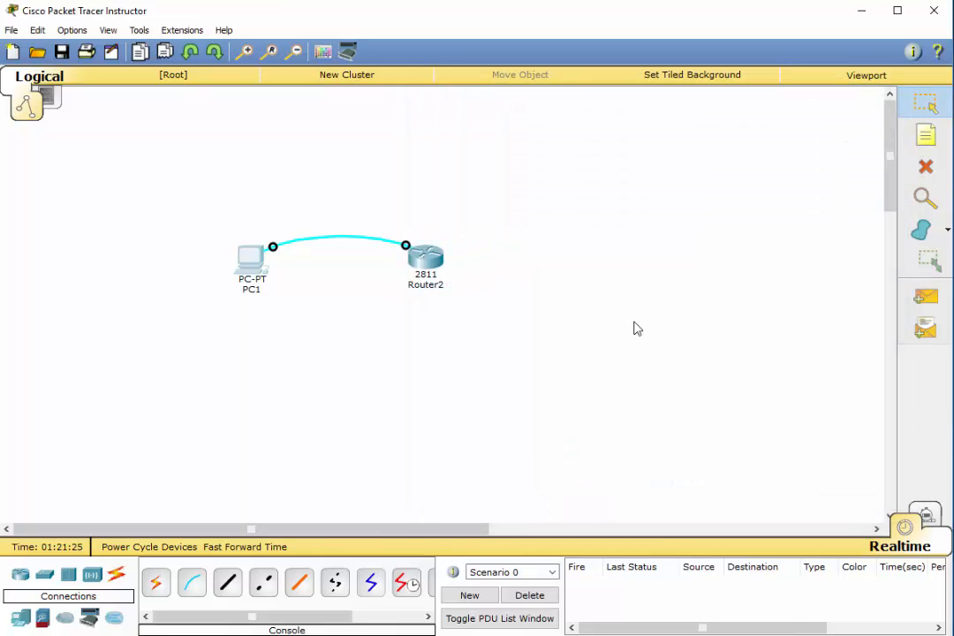